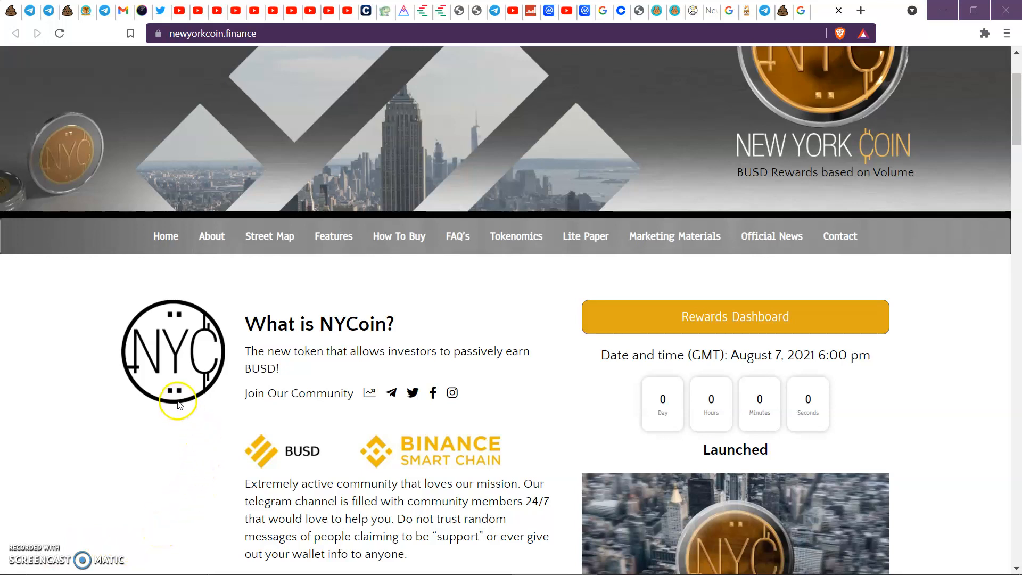
mouse_move(299, 349)
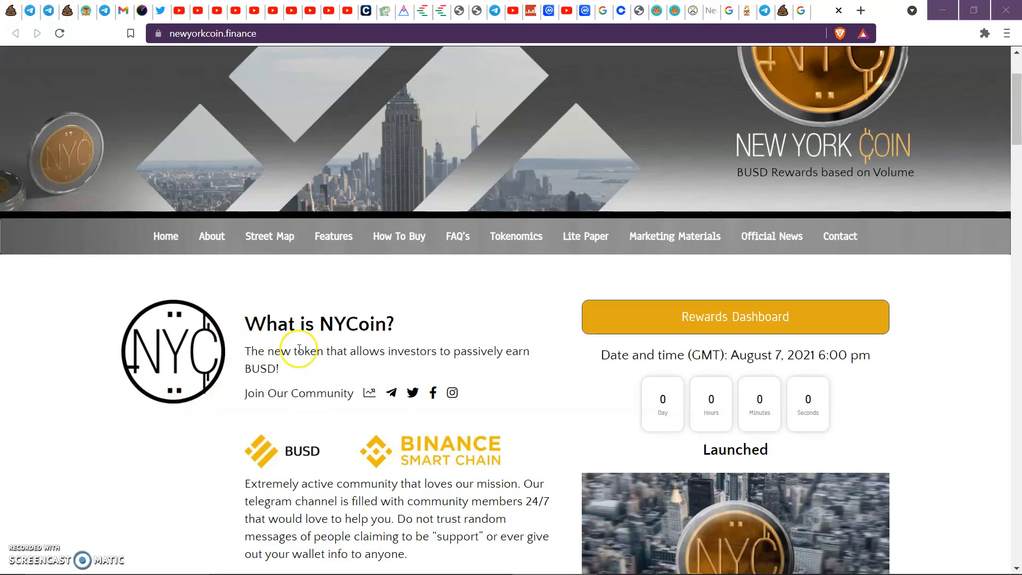
mouse_move(578, 329)
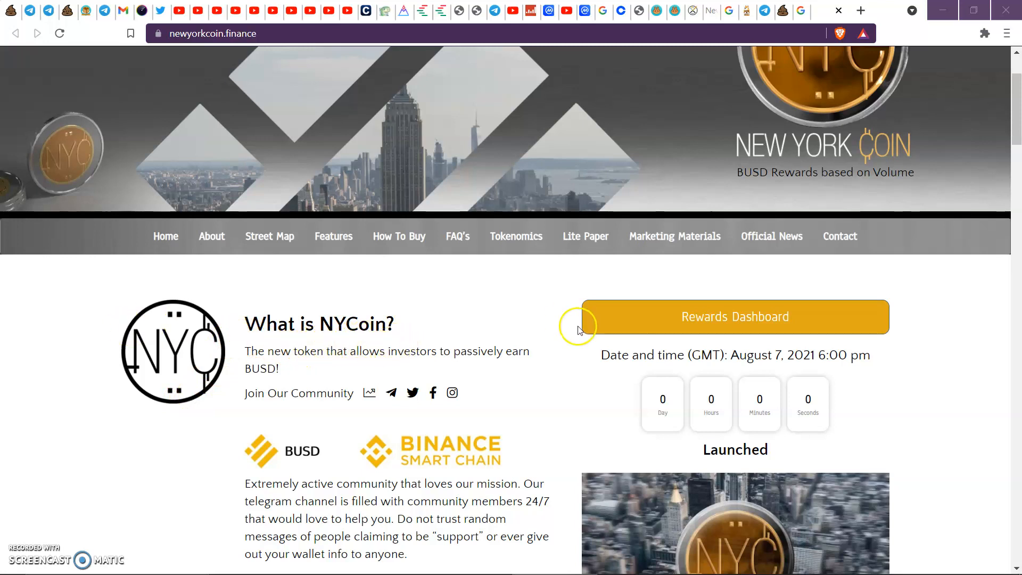
mouse_move(284, 374)
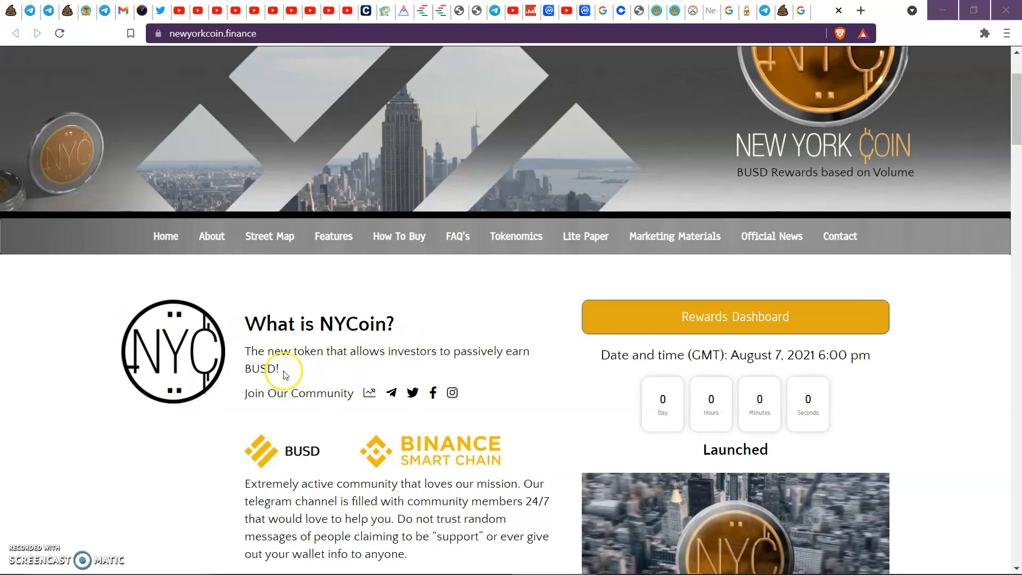
mouse_move(520, 369)
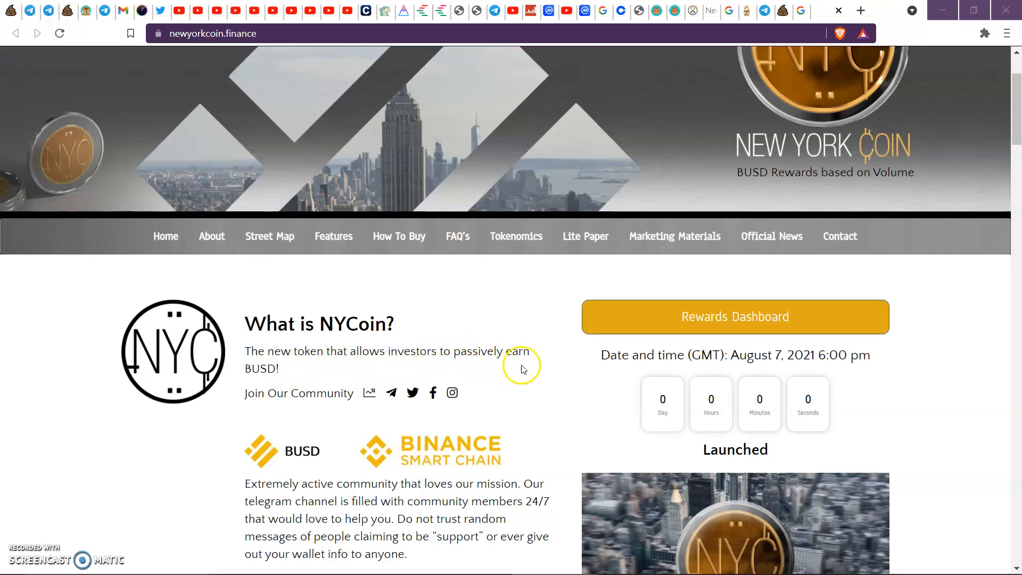
mouse_move(289, 406)
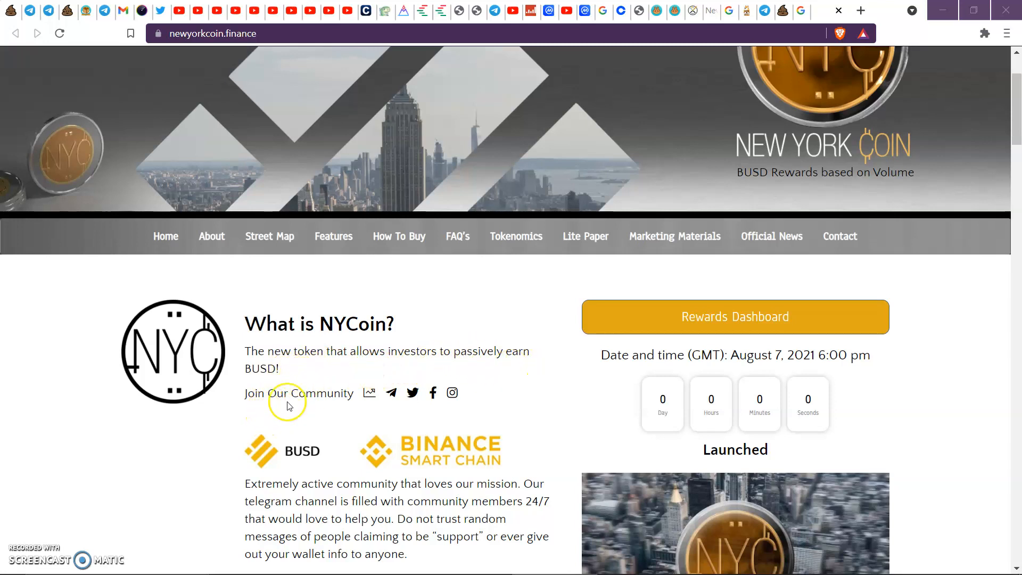
mouse_move(451, 393)
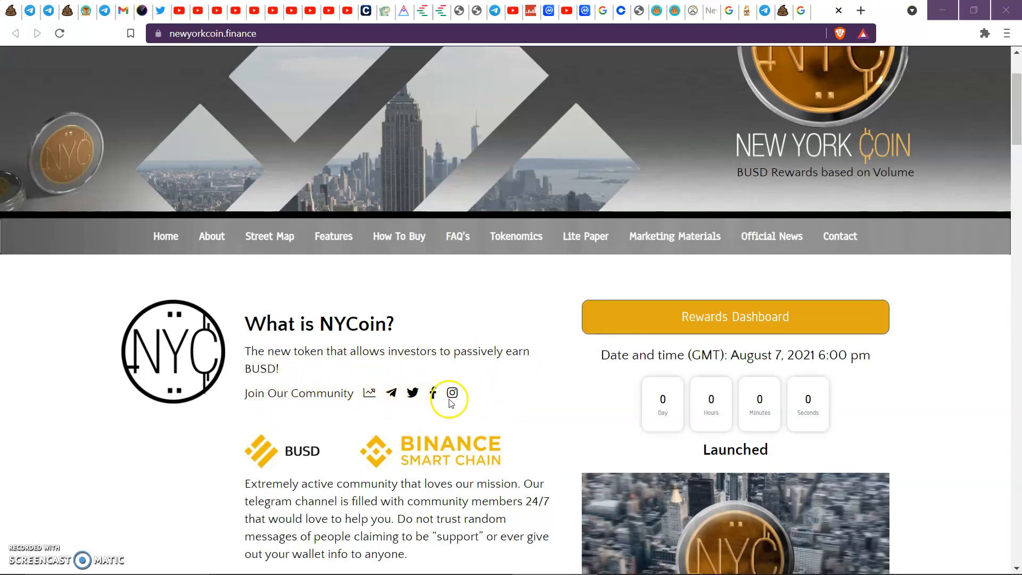
Scroll the homepage down to the community warning, BUY HERE link and launch video
scroll("down", 3)
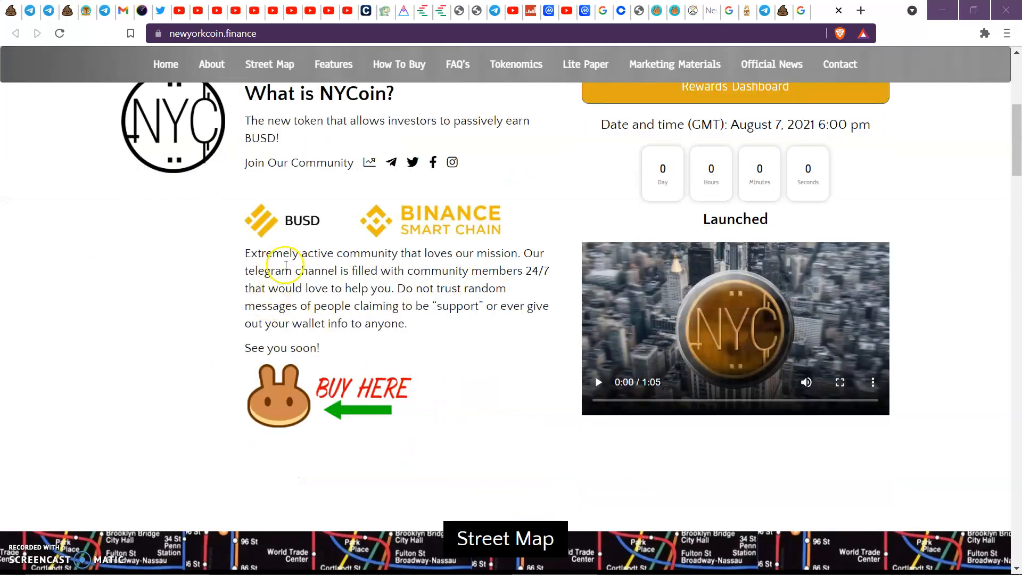
mouse_move(542, 258)
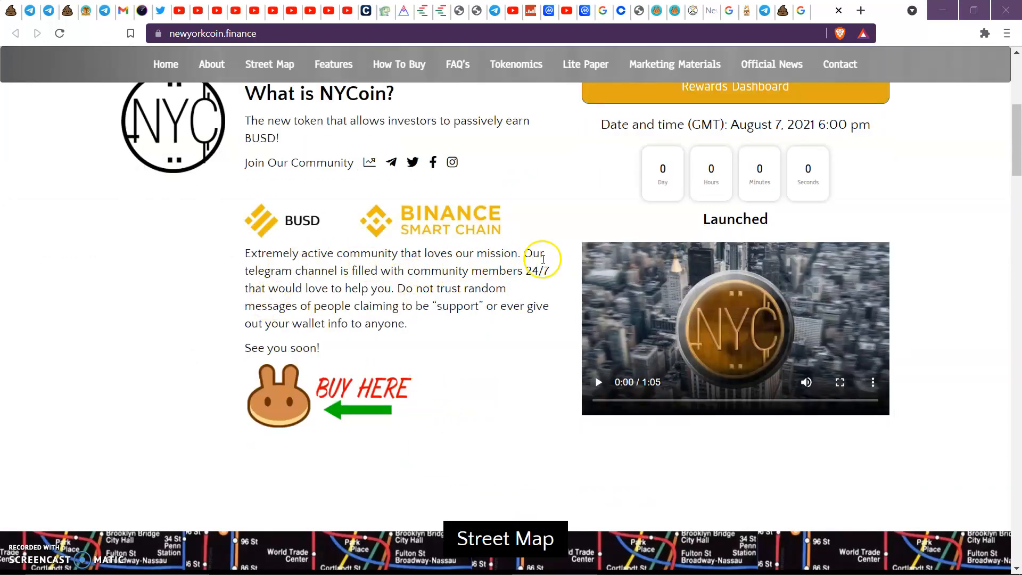
mouse_move(467, 269)
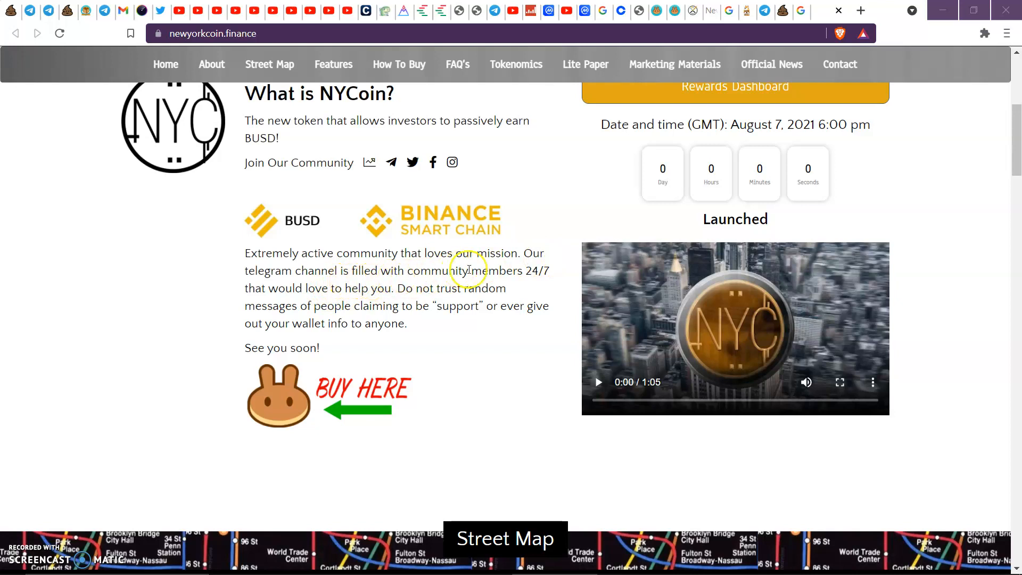
mouse_move(427, 300)
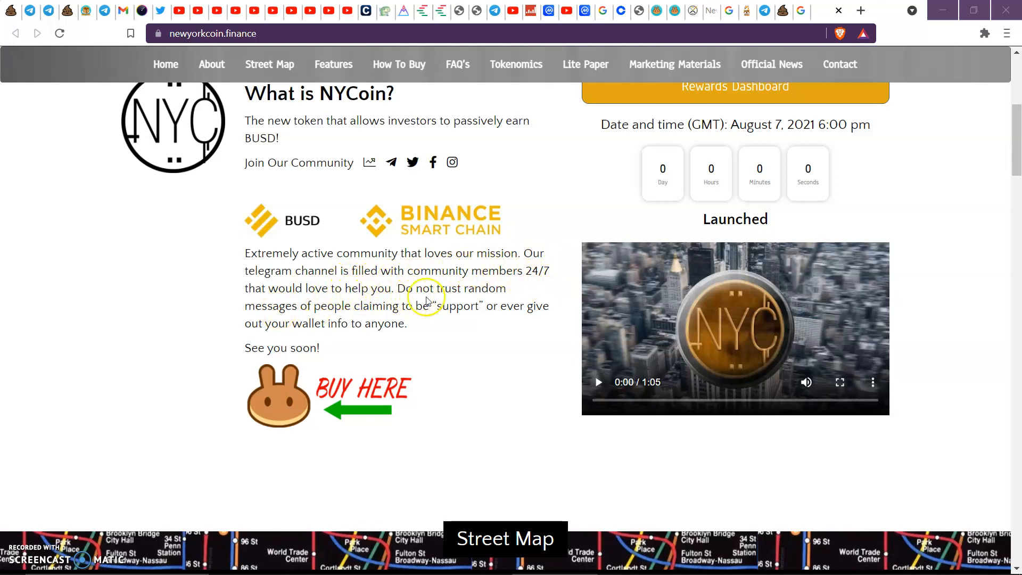
mouse_move(348, 306)
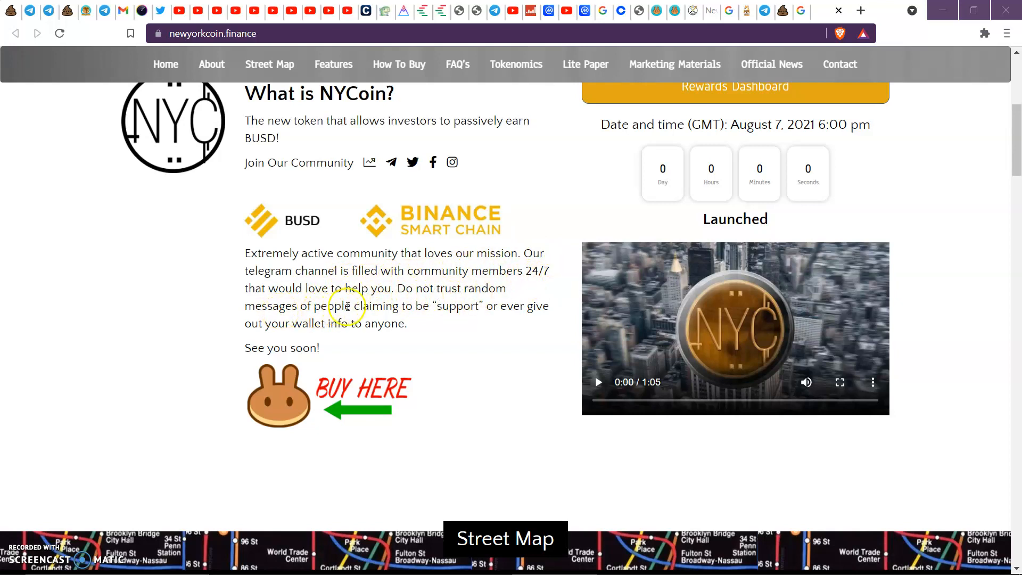
mouse_move(528, 312)
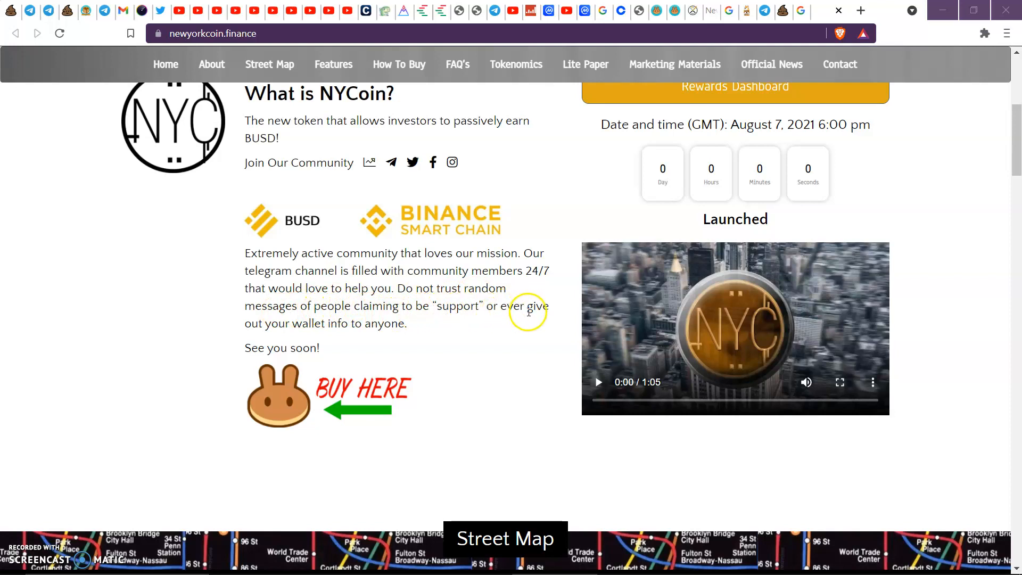
mouse_move(366, 337)
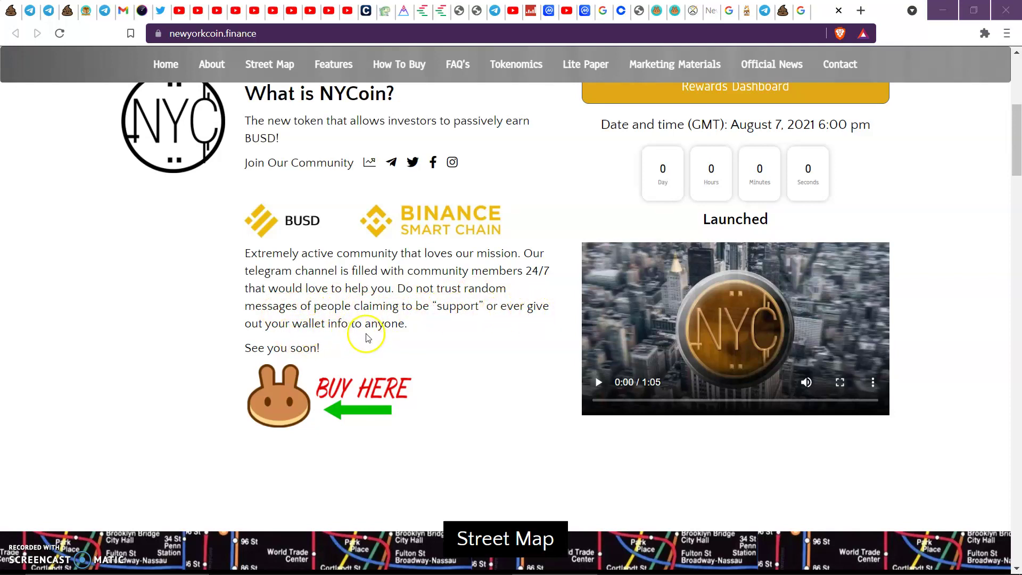
mouse_move(441, 464)
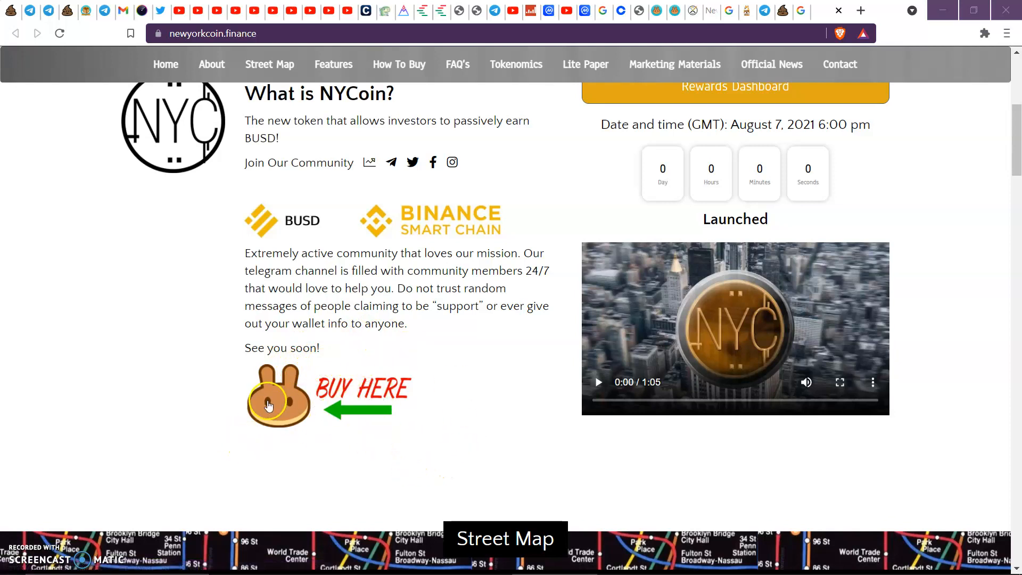
mouse_move(418, 383)
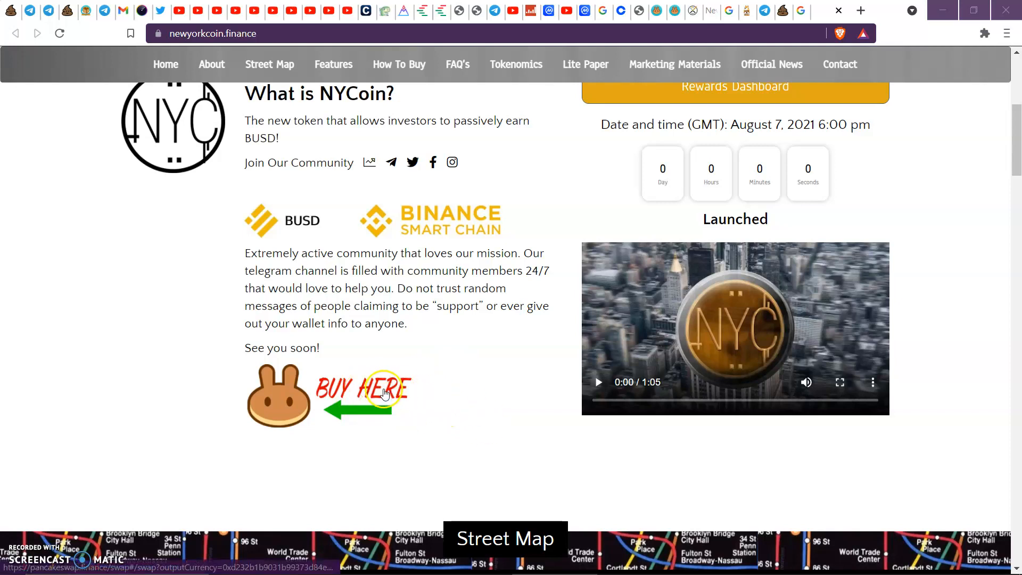
mouse_move(348, 341)
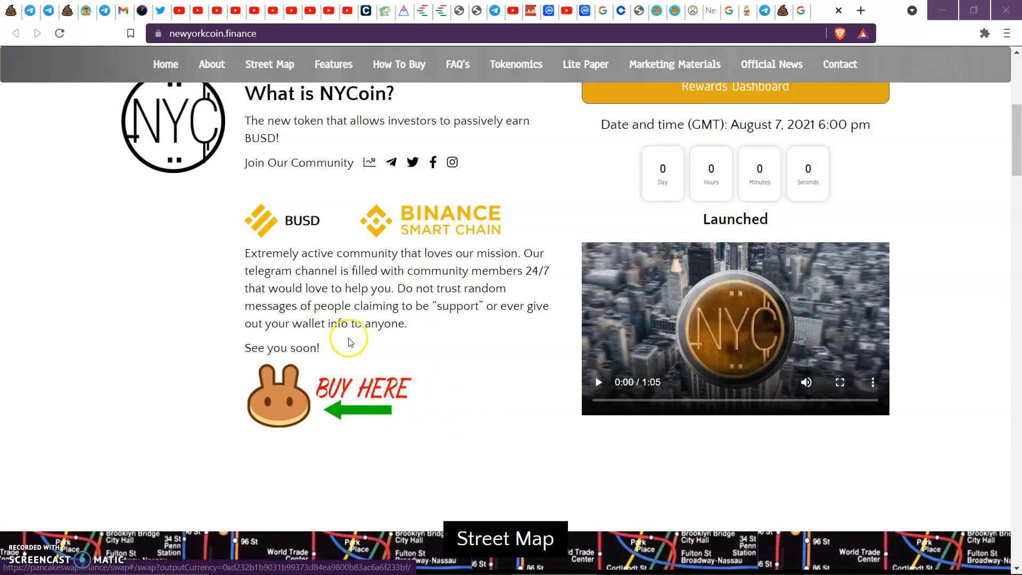
mouse_move(369, 407)
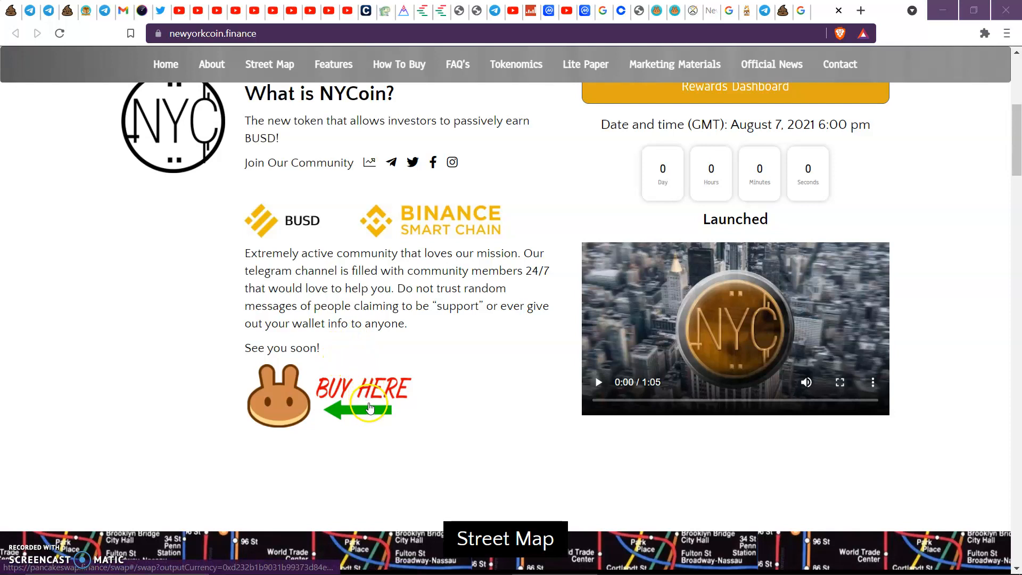
mouse_move(429, 390)
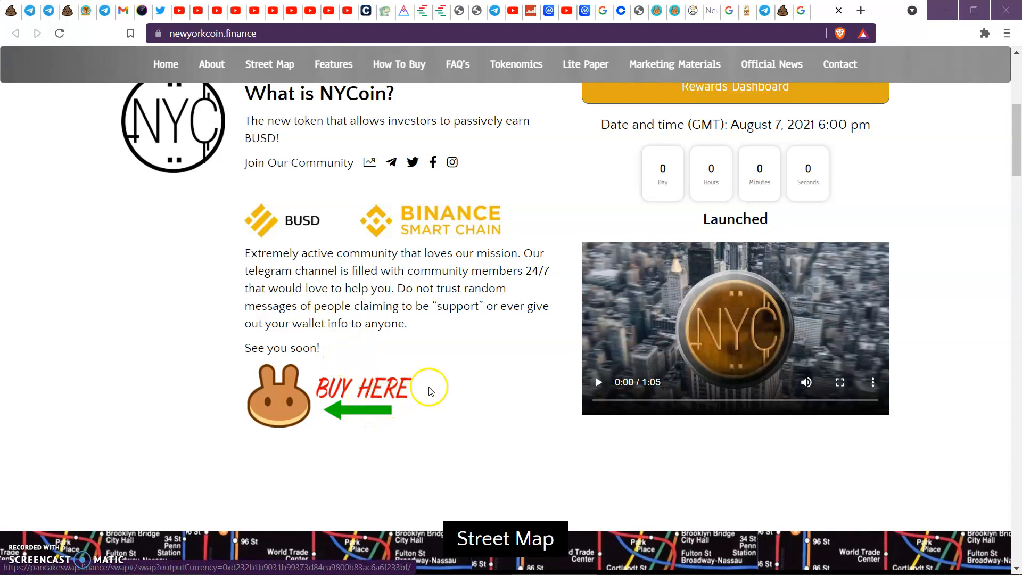
mouse_move(445, 318)
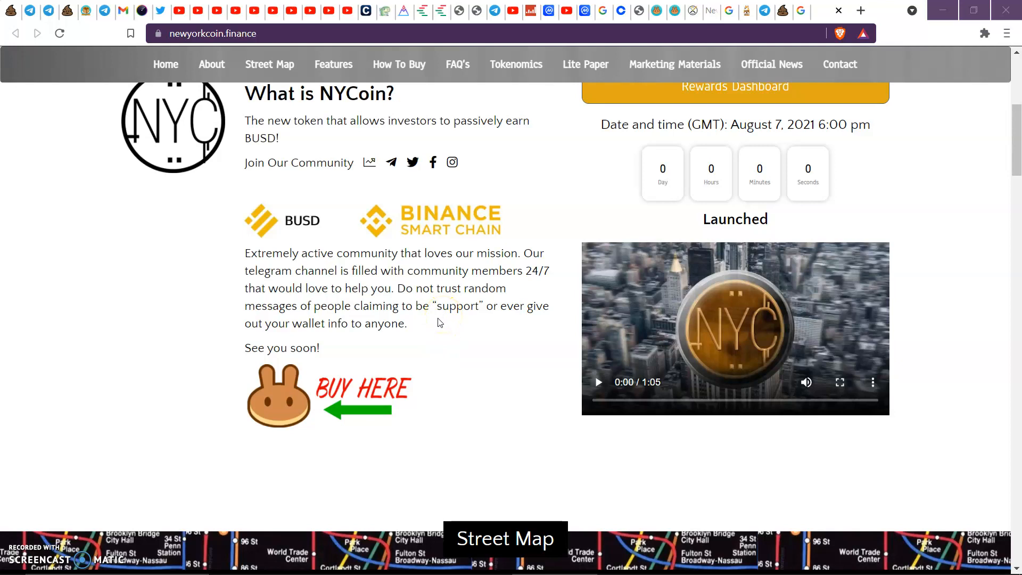
Scroll to the Street Map and highlight the remaining Phase 1 milestones
scroll("down", 3)
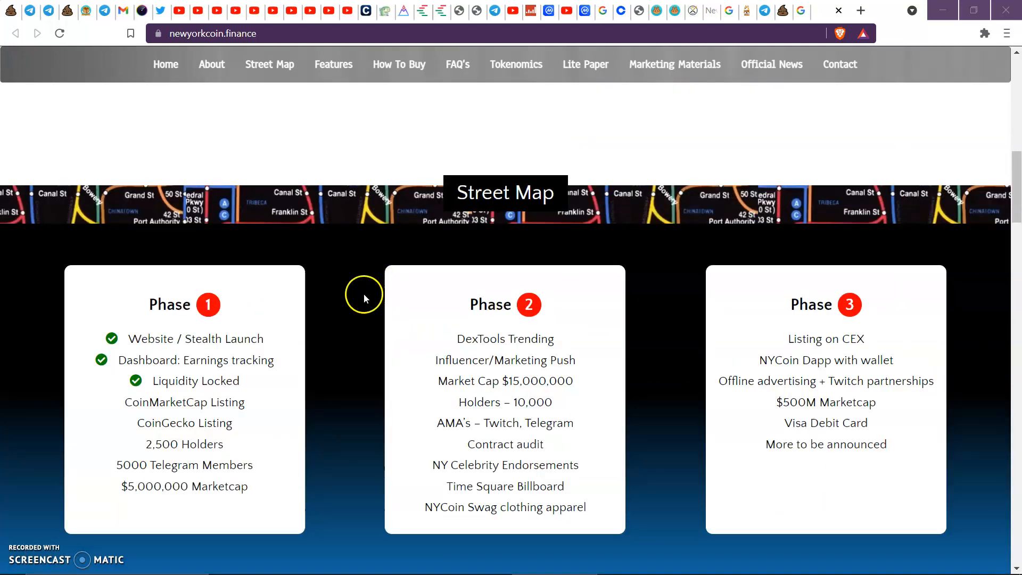
mouse_move(646, 392)
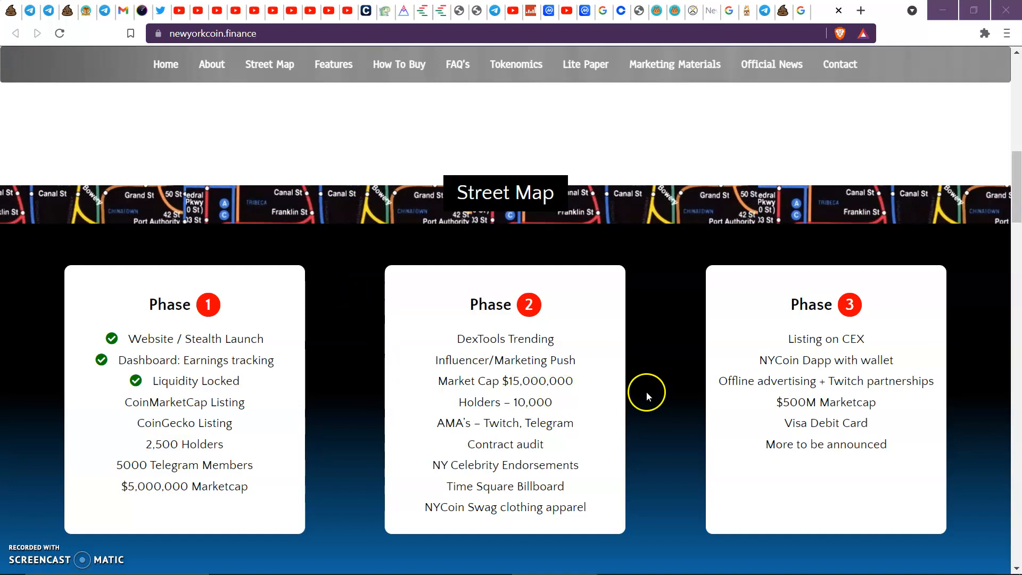
mouse_move(446, 334)
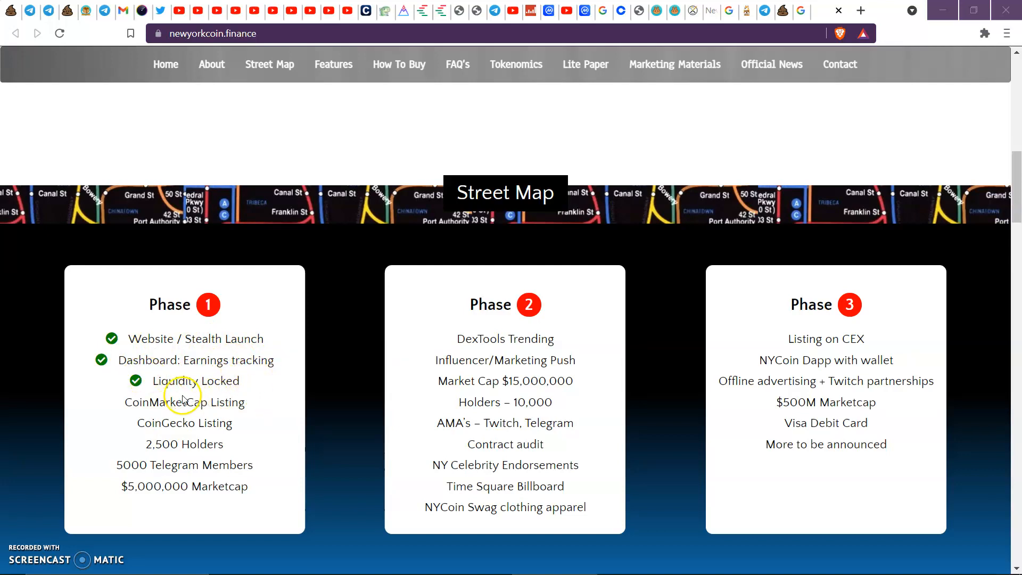
mouse_move(261, 410)
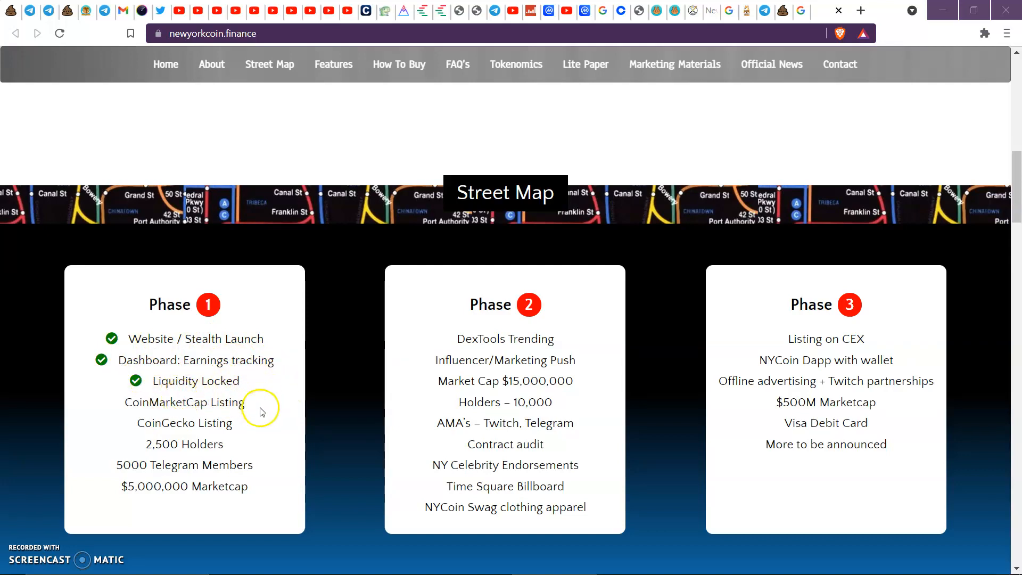
mouse_move(235, 437)
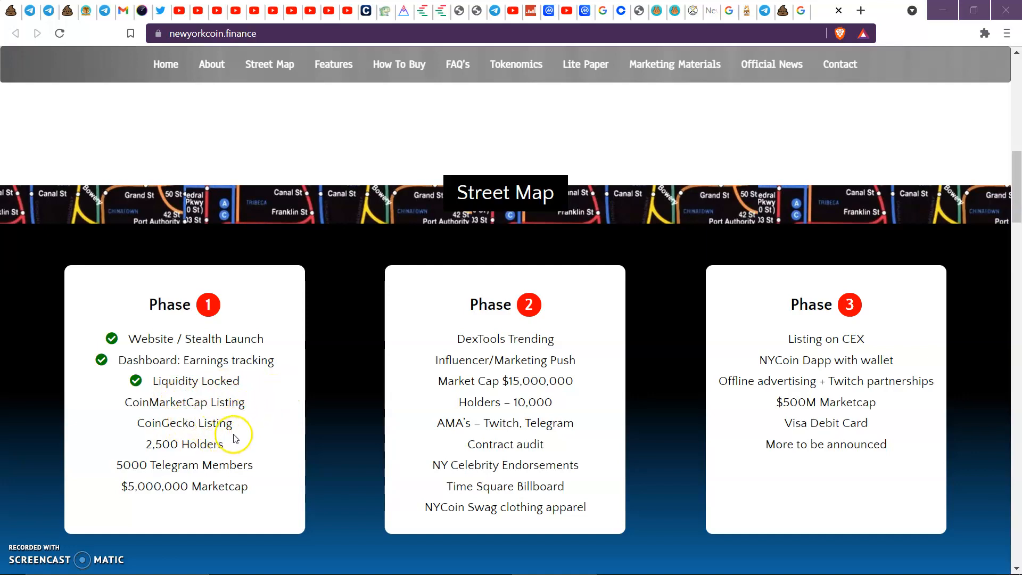
mouse_move(163, 377)
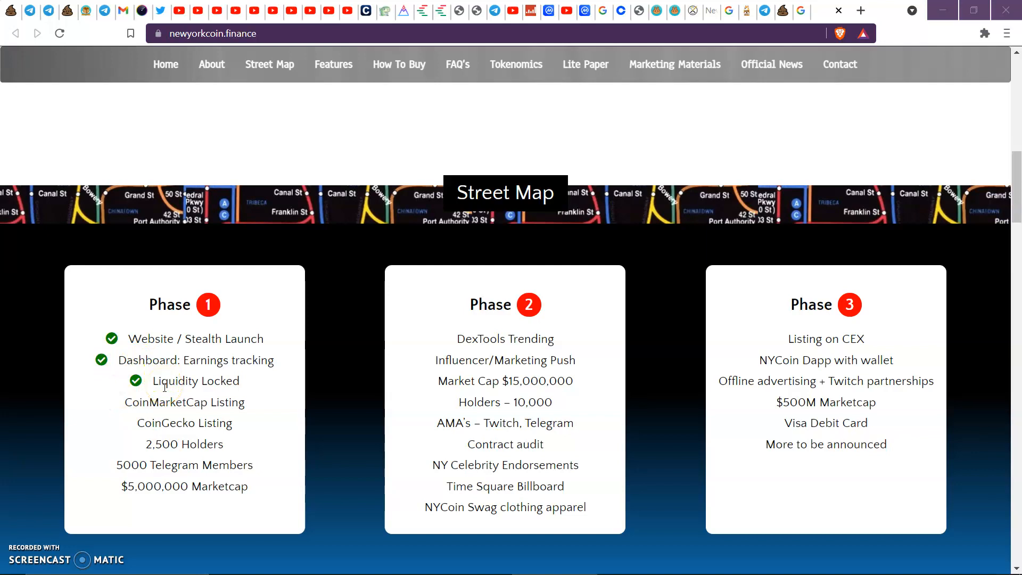
mouse_move(250, 324)
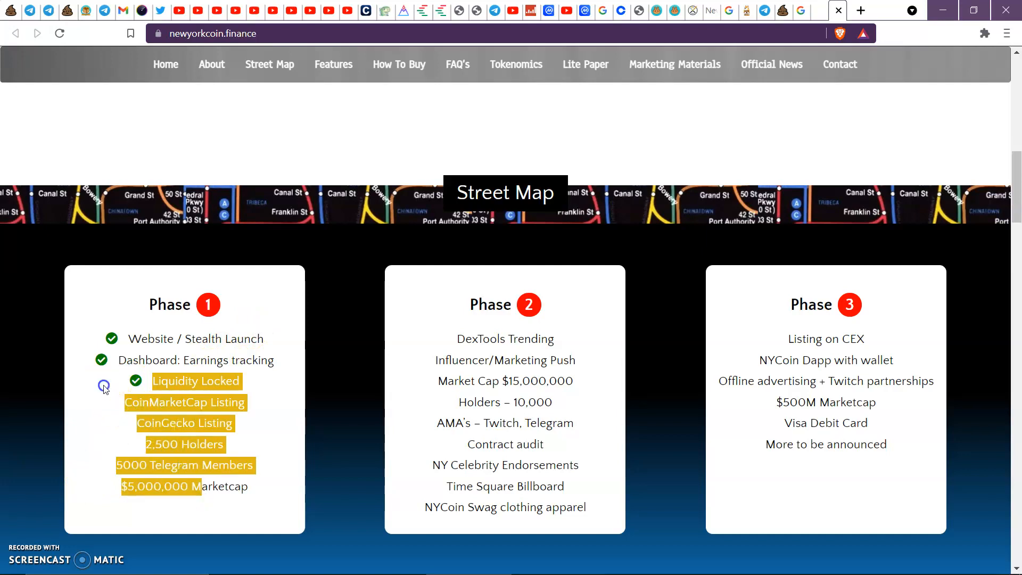
left_click(209, 465)
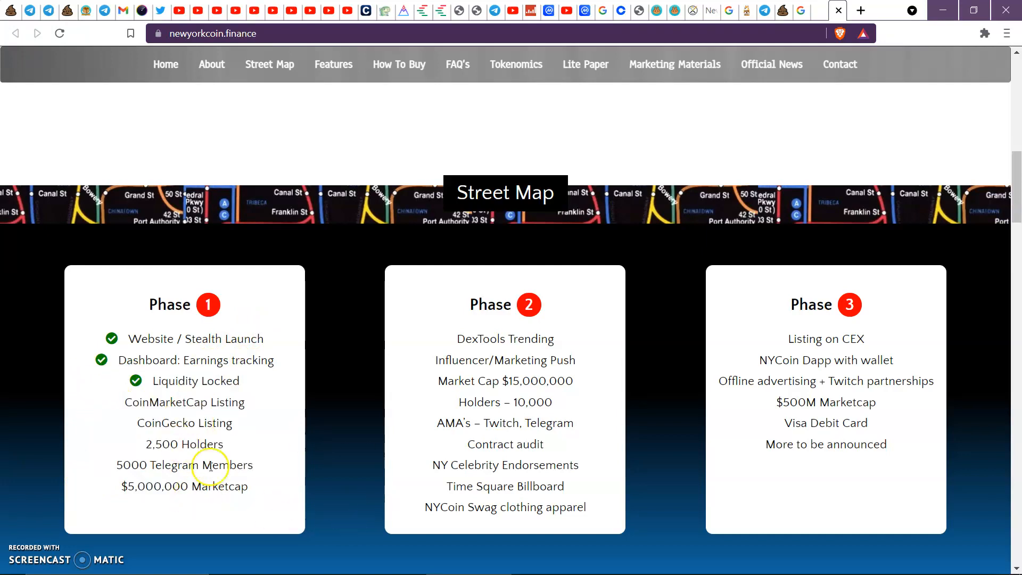
mouse_move(438, 294)
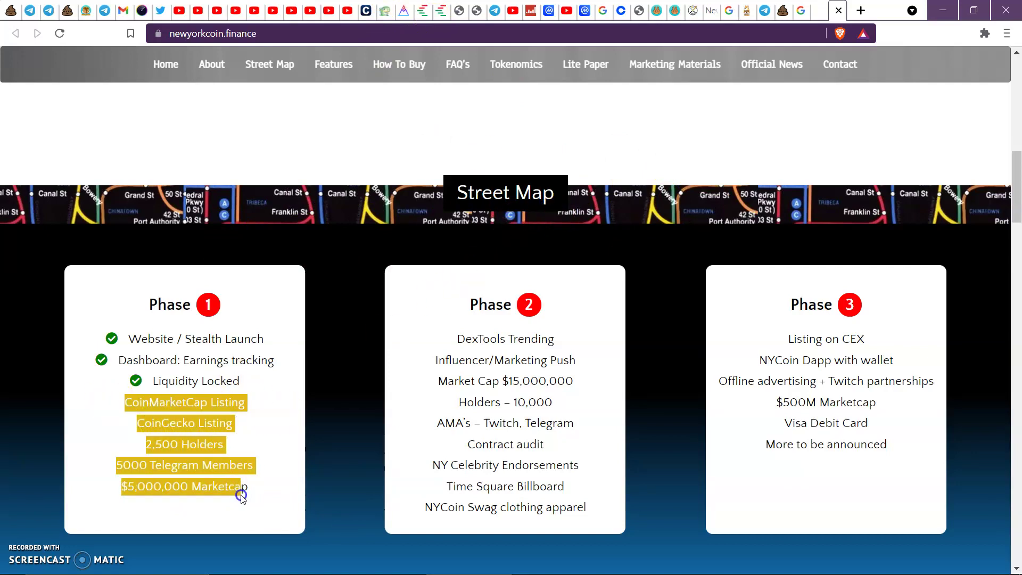
mouse_move(123, 440)
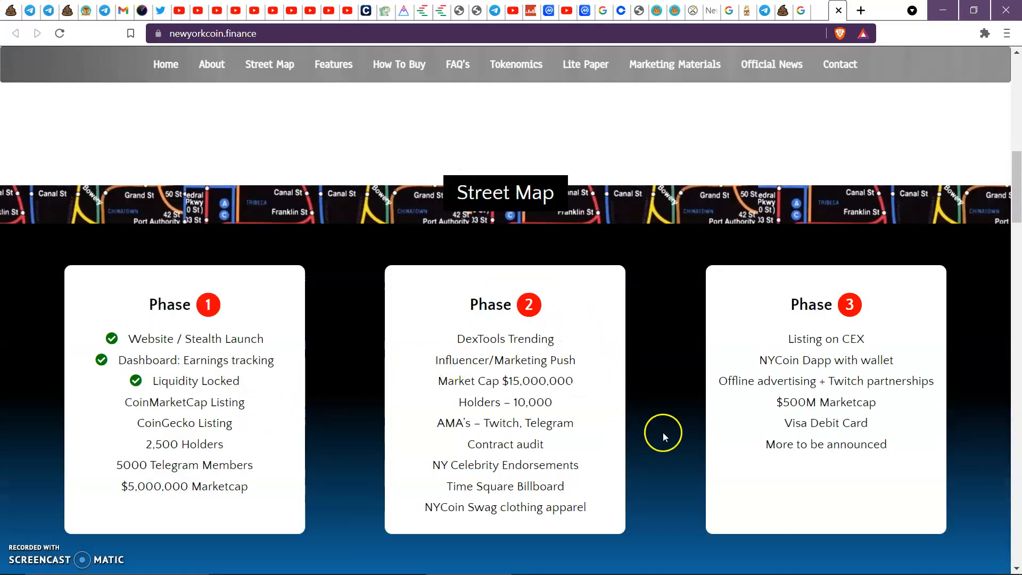
Scroll past the Street Map to the 10% BUSD Redistribution and Auto Pay boxes
scroll("down", 3)
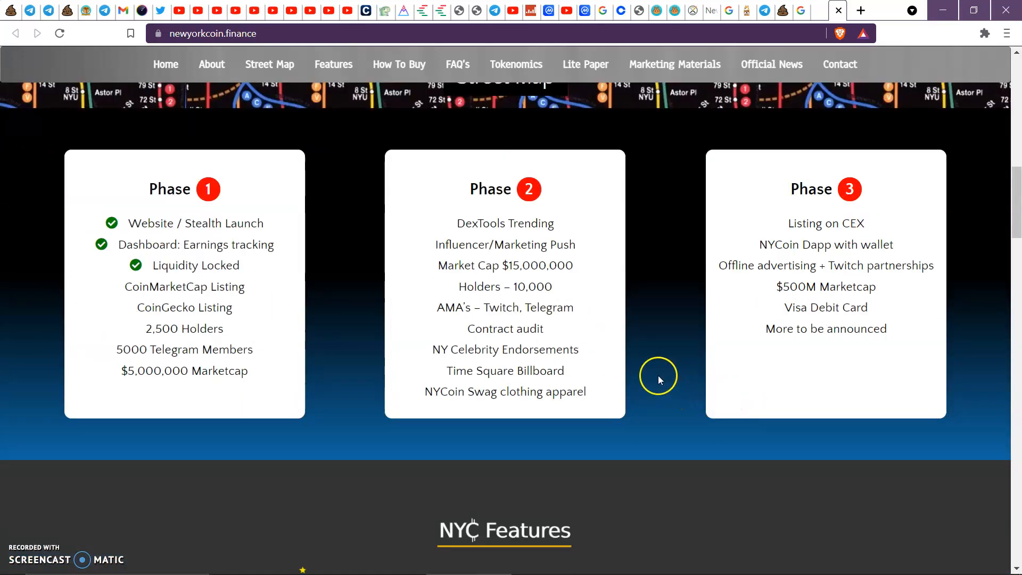
scroll("down", 3)
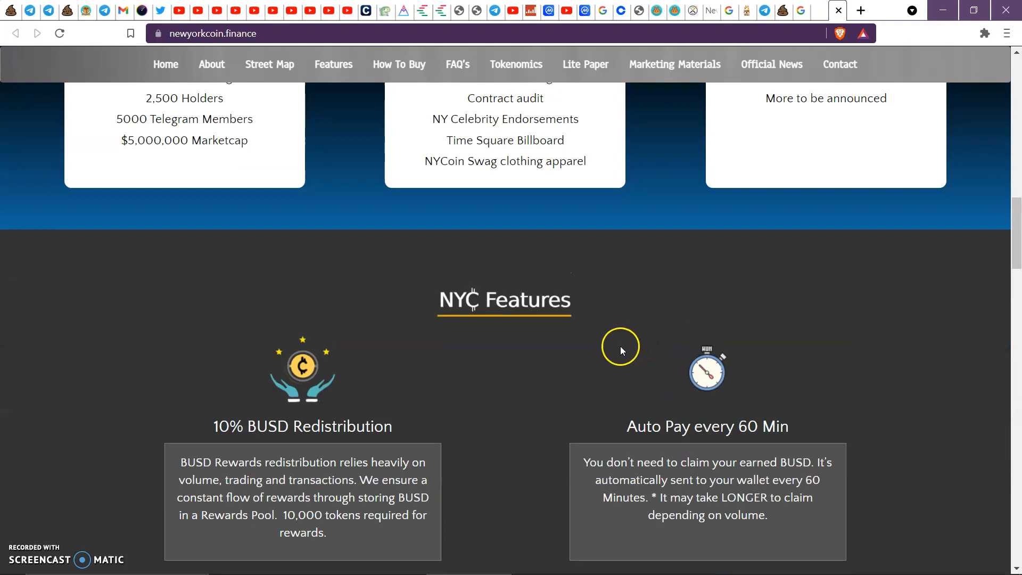
scroll("down", 3)
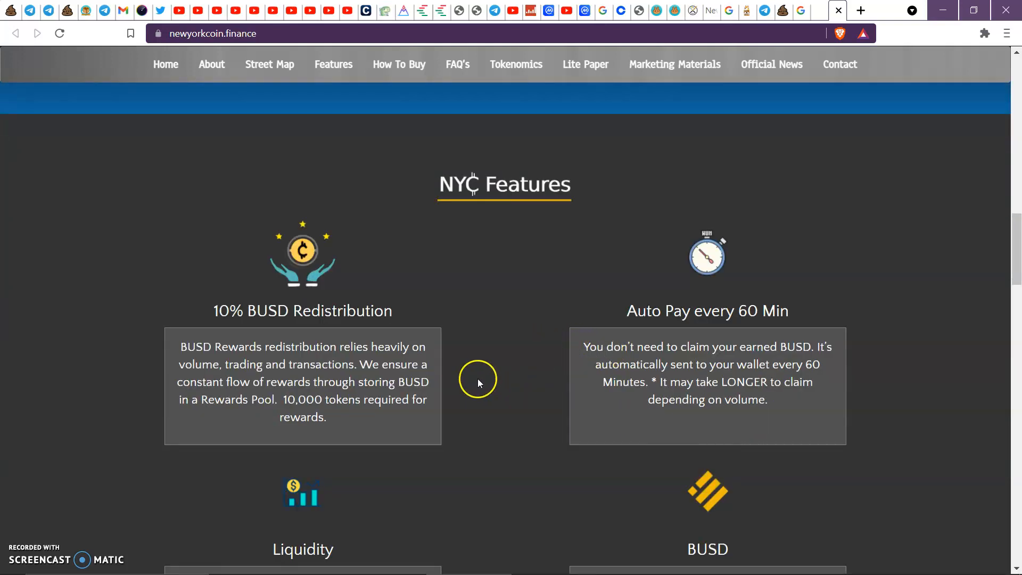
mouse_move(476, 352)
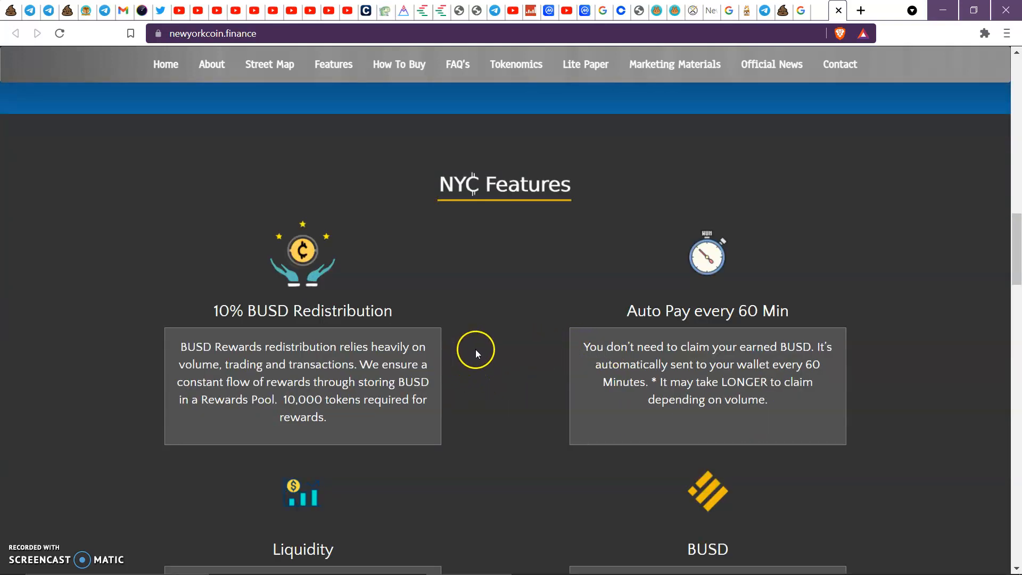
mouse_move(464, 366)
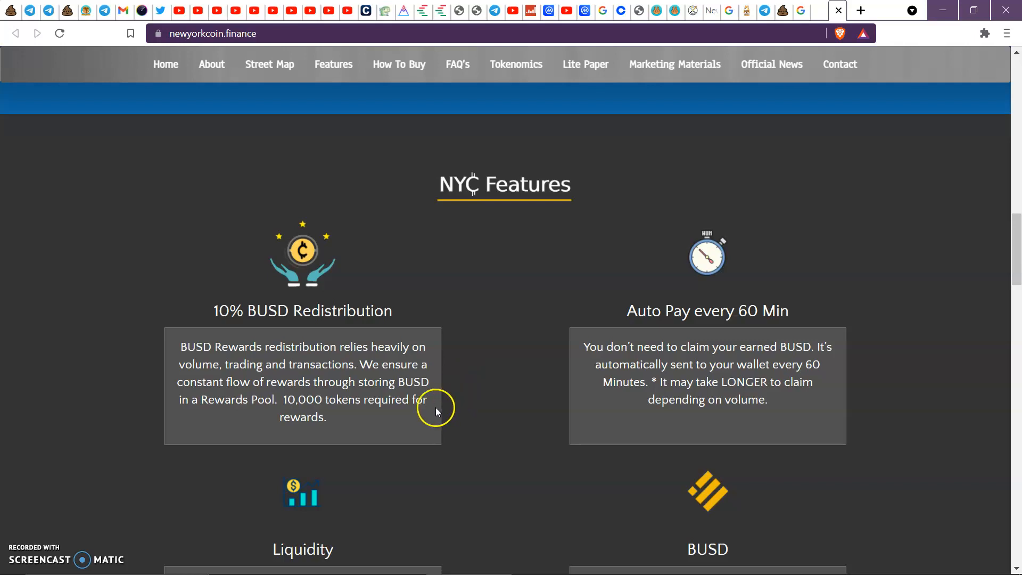
mouse_move(470, 350)
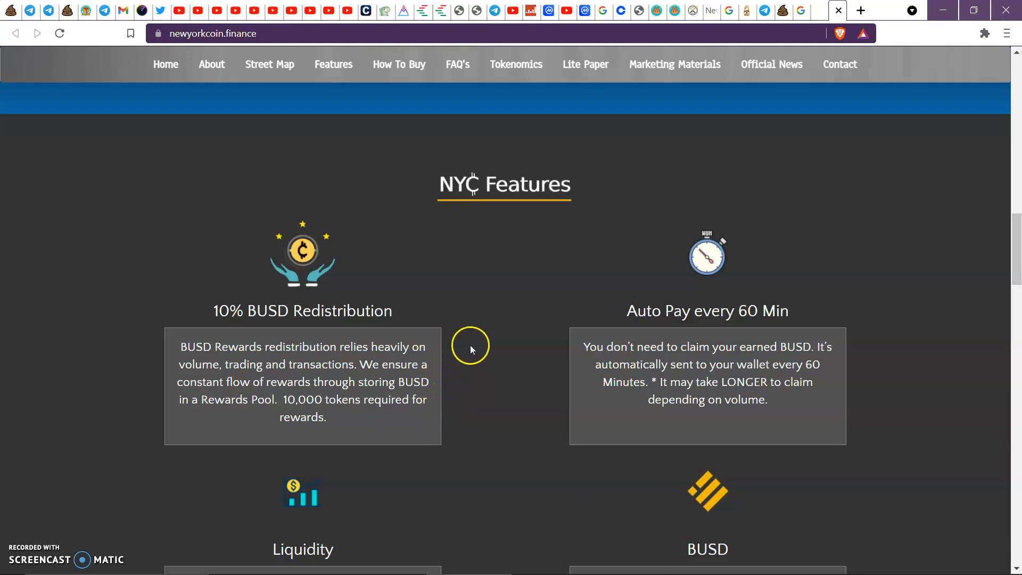
mouse_move(865, 354)
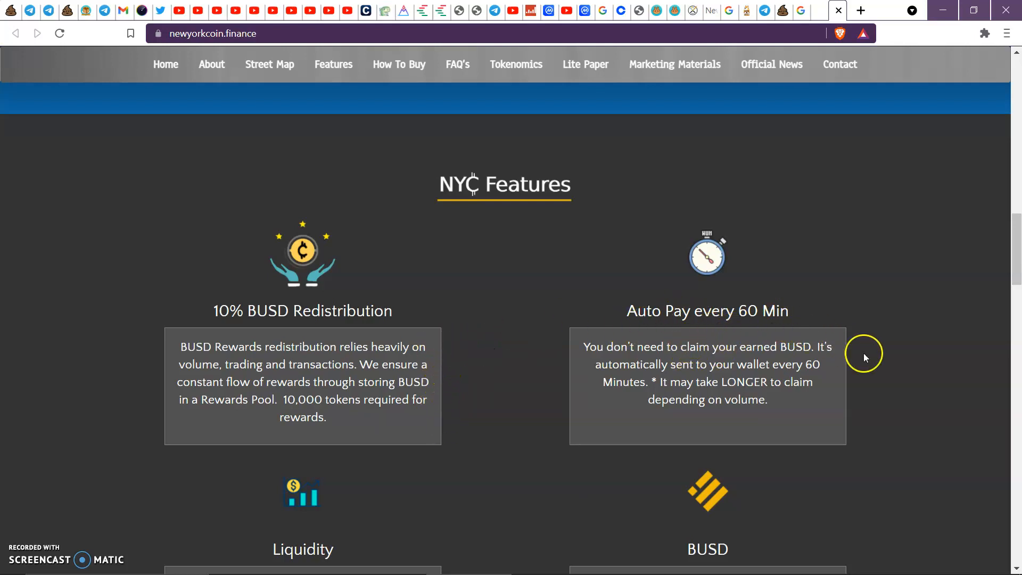
mouse_move(773, 366)
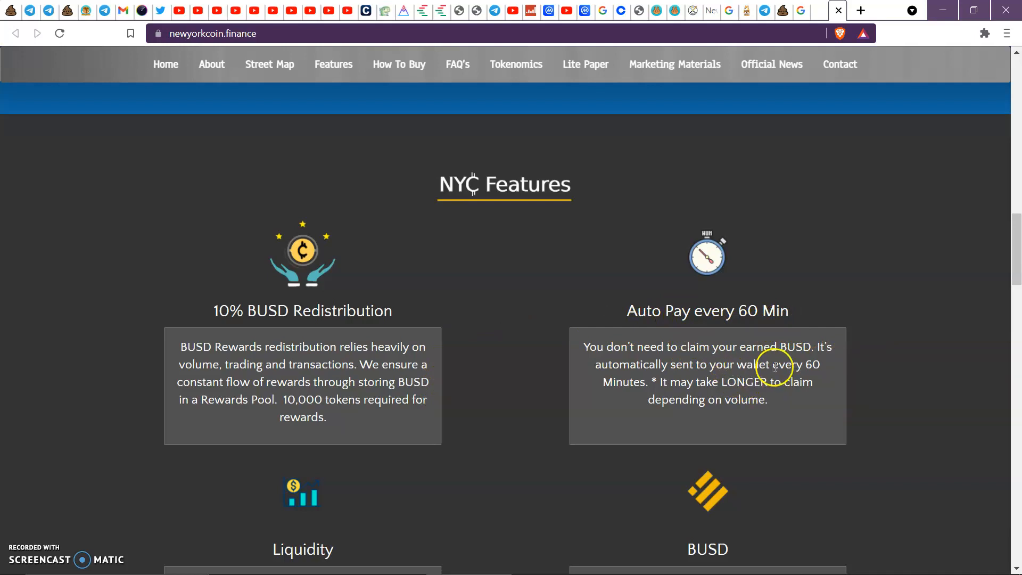
mouse_move(601, 375)
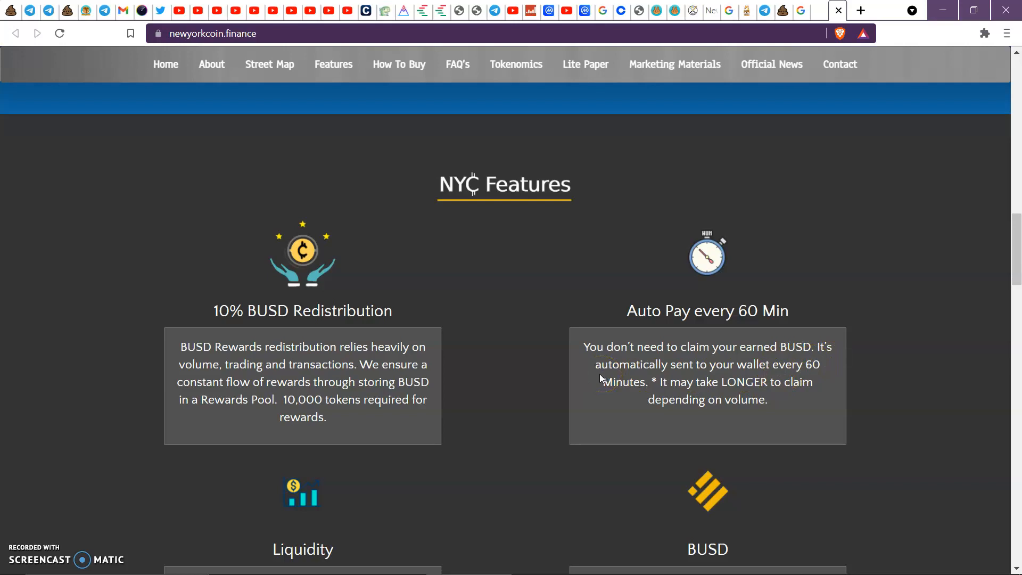
mouse_move(615, 322)
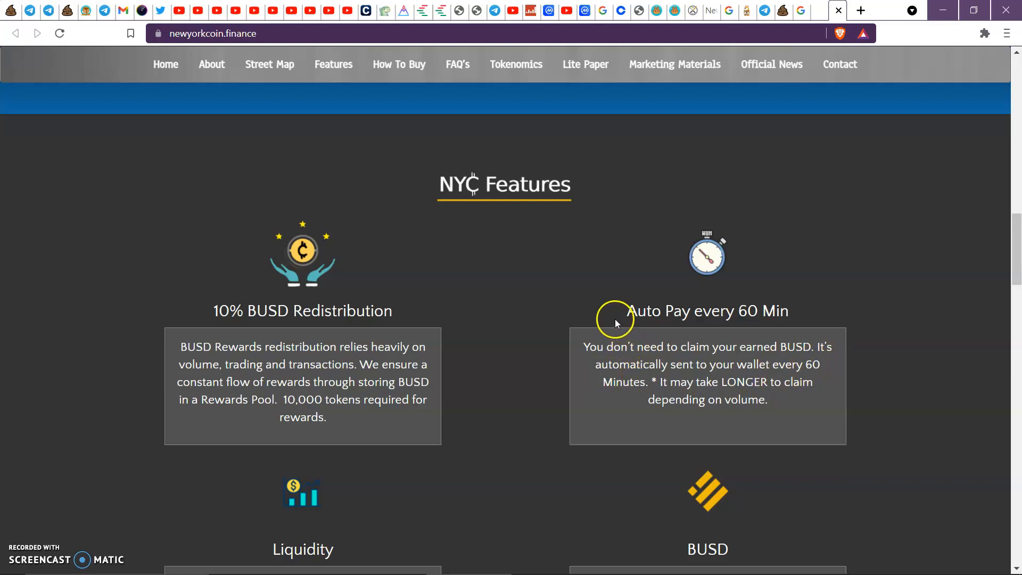
mouse_move(645, 358)
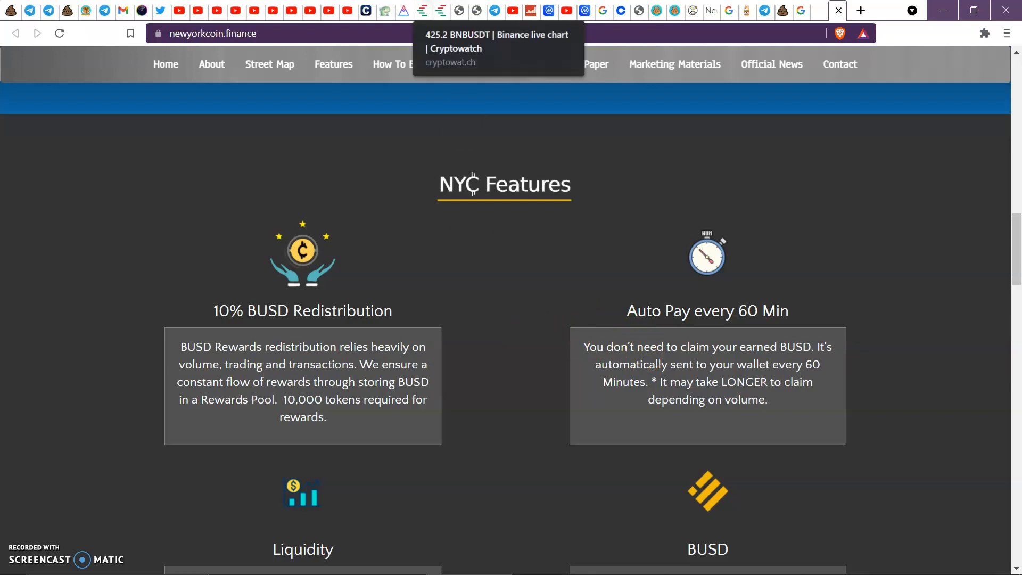
mouse_move(427, 11)
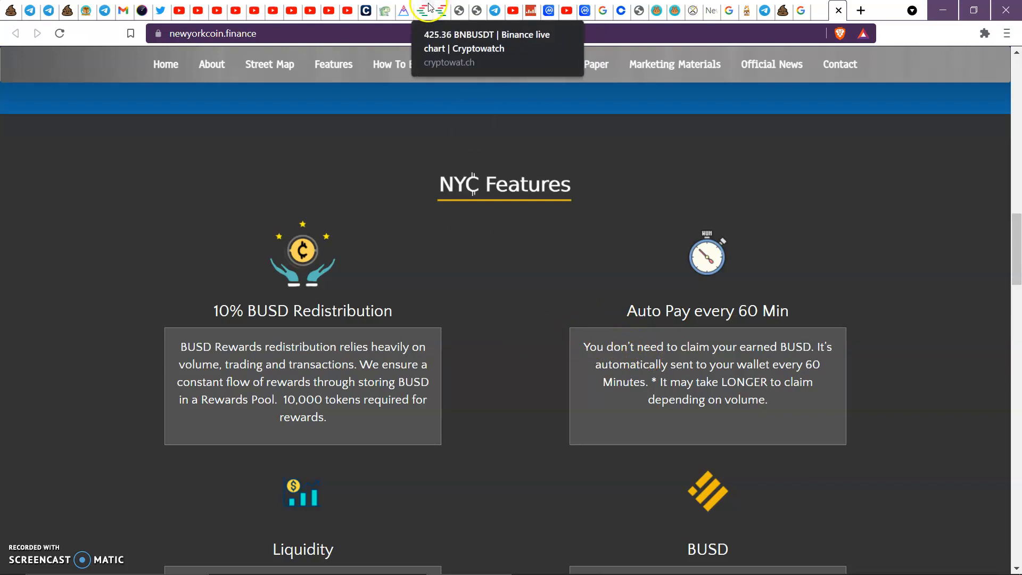
Switch to the Cryptowatch Binance BNB/USDT 15-minute chart tab
left_click(427, 10)
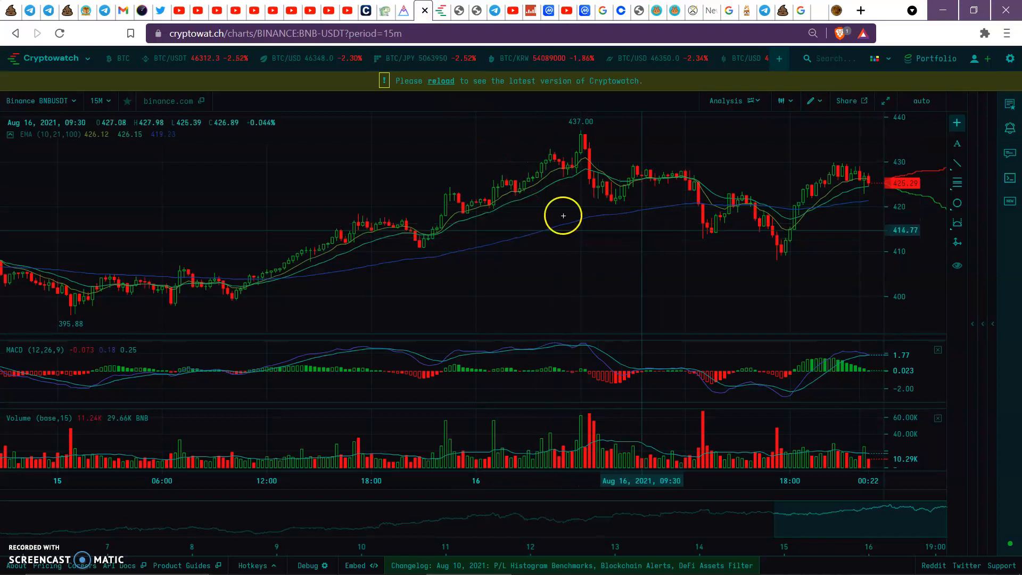
mouse_move(840, 225)
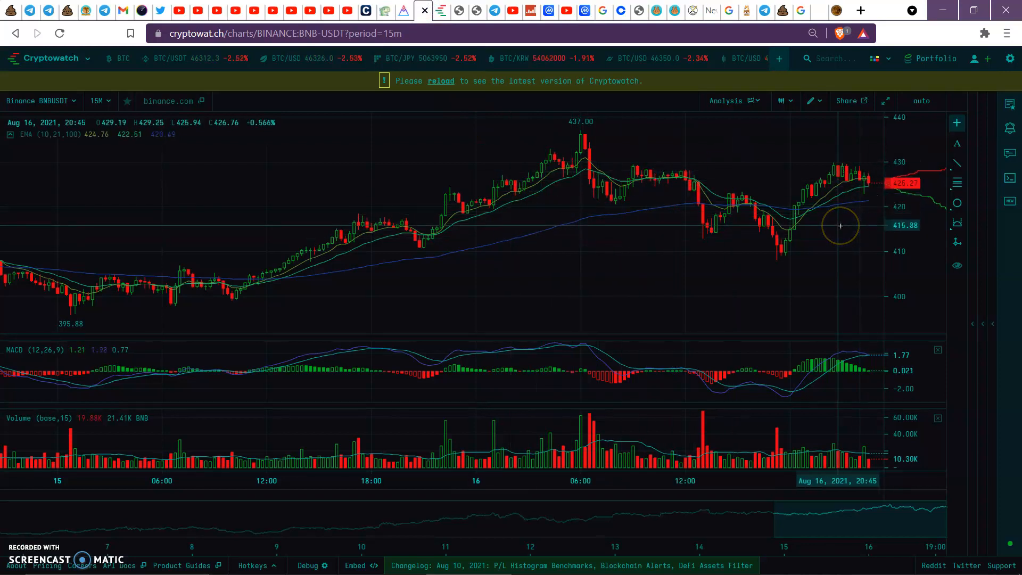
mouse_move(589, 127)
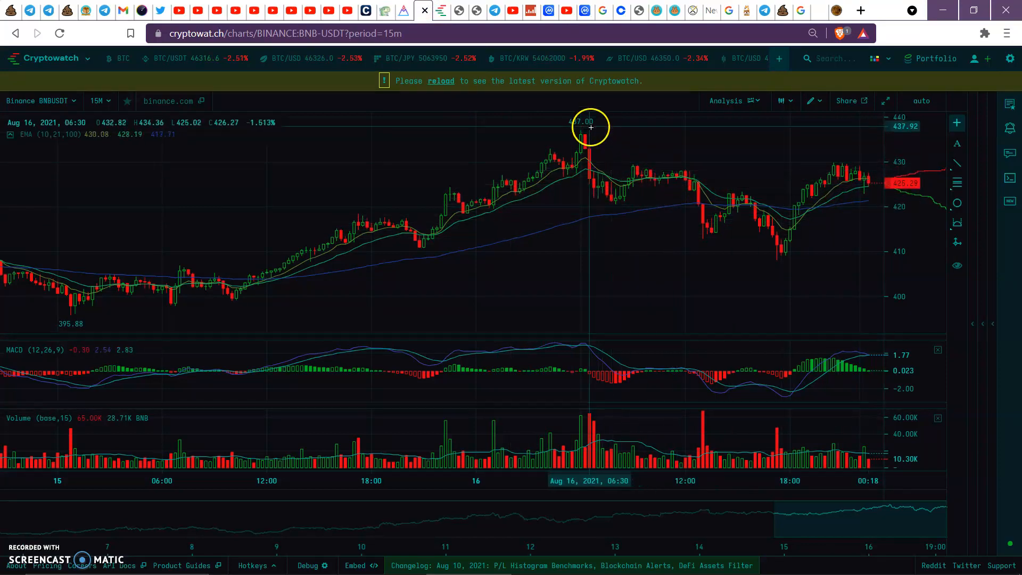
mouse_move(465, 171)
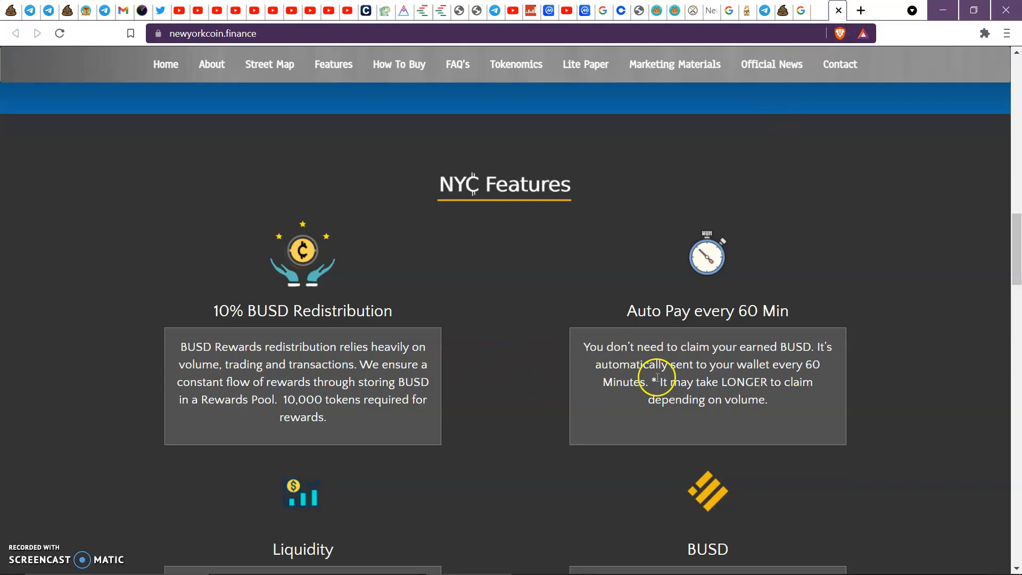
mouse_move(723, 381)
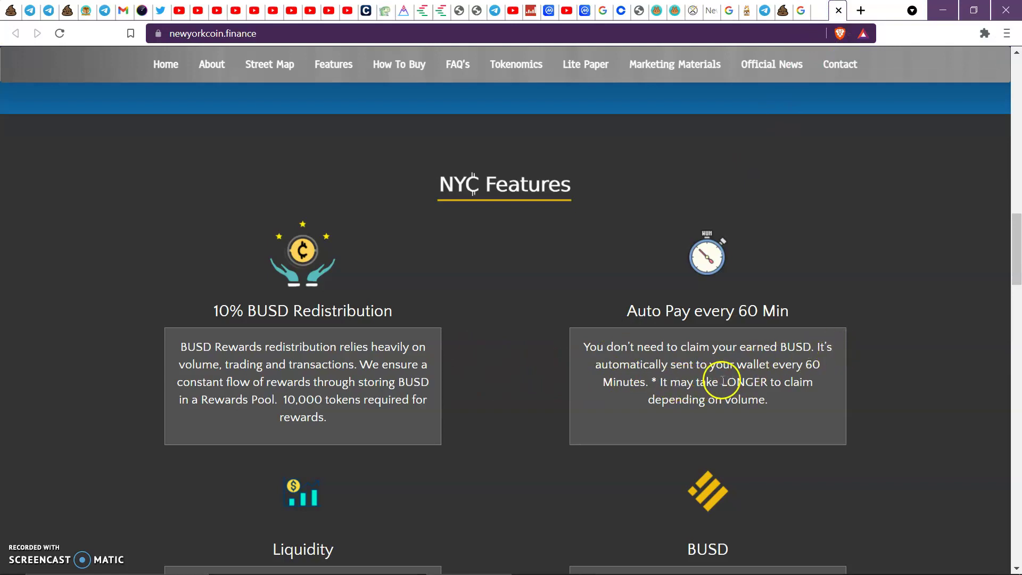
mouse_move(700, 396)
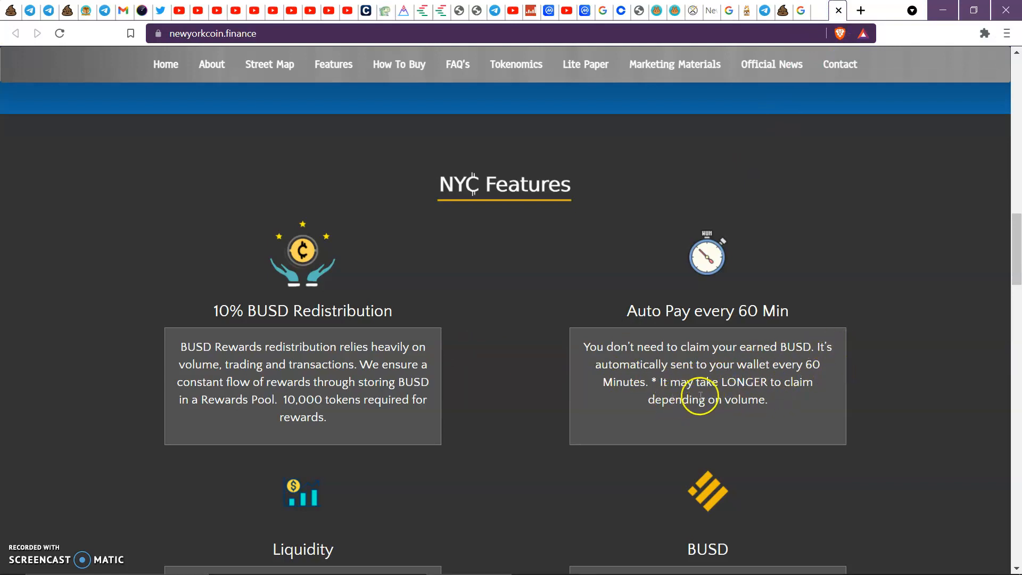
mouse_move(803, 393)
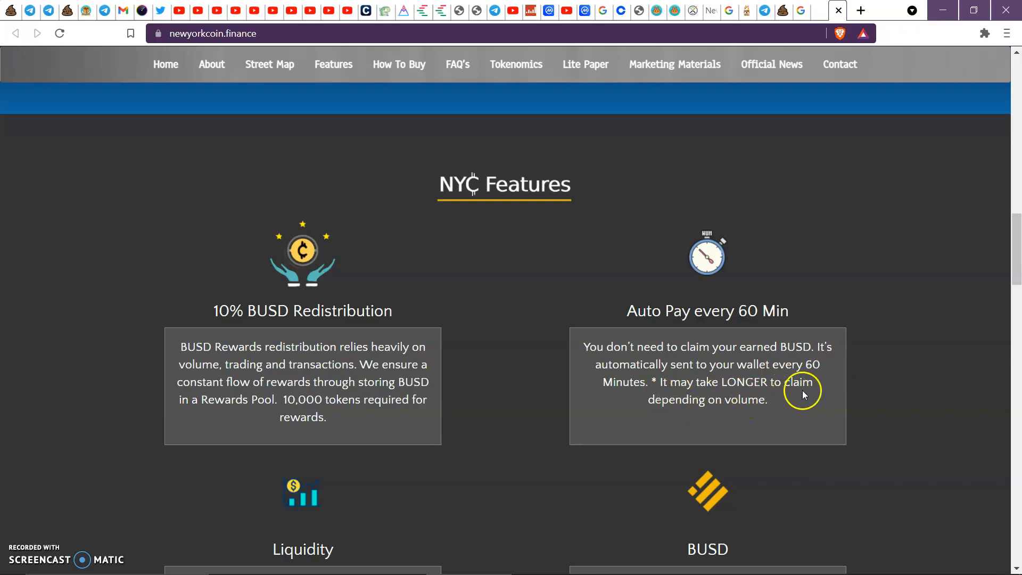
Back on newyorkcoin.finance, scroll past Auto Pay to the Liquidity and BUSD reward cards
scroll("down", 3)
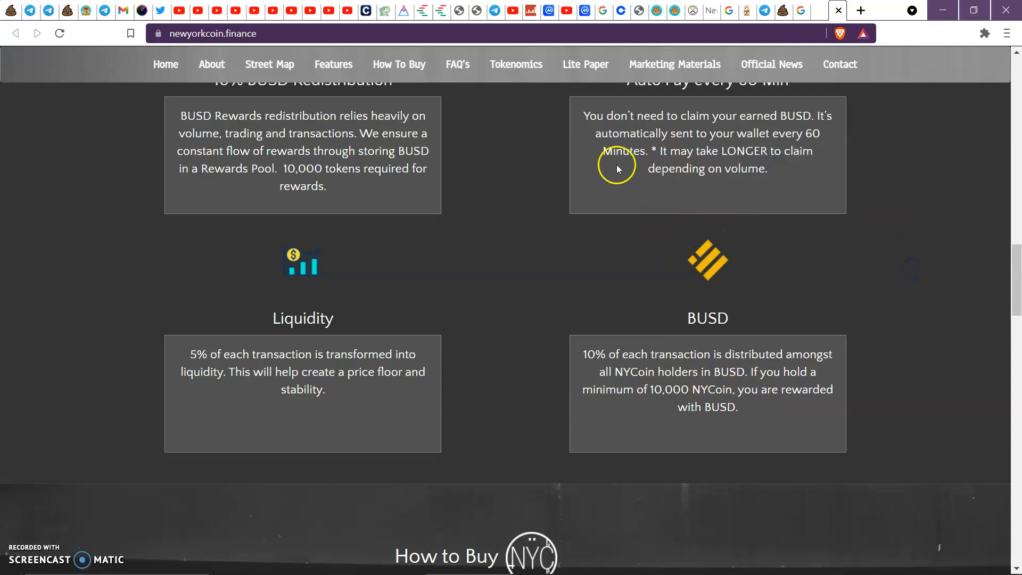
mouse_move(743, 221)
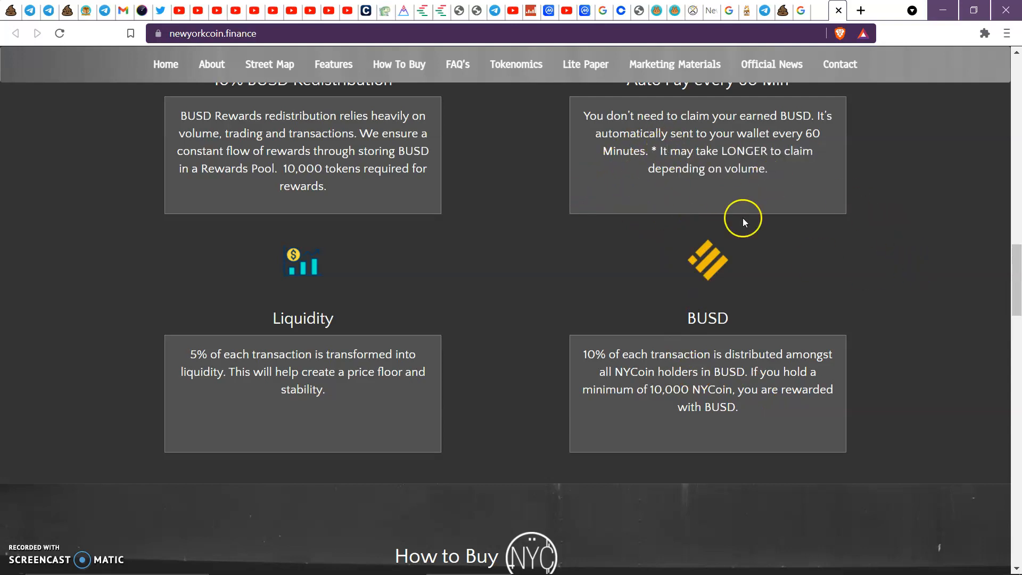
mouse_move(351, 305)
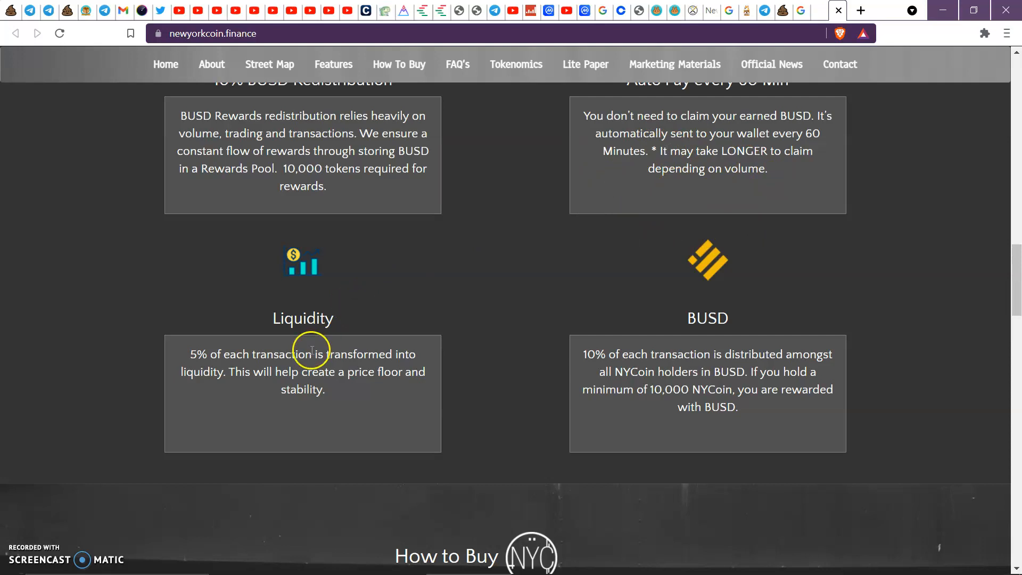
mouse_move(255, 398)
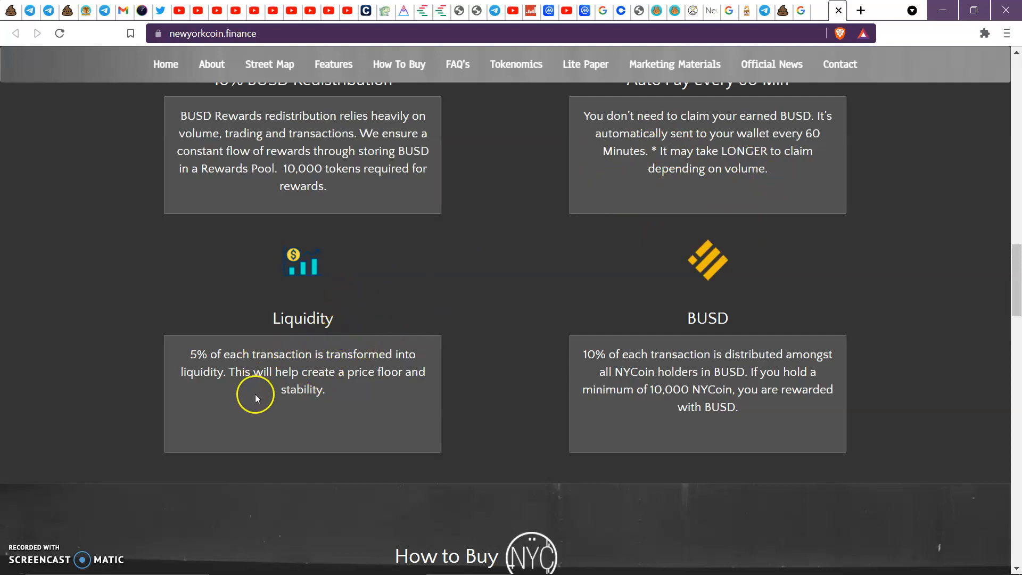
mouse_move(414, 366)
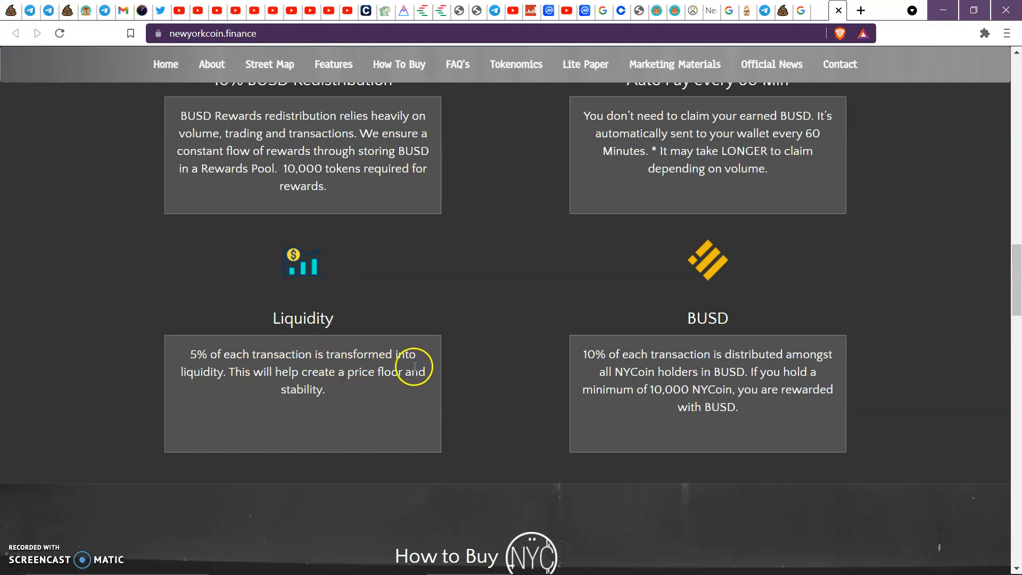
mouse_move(354, 394)
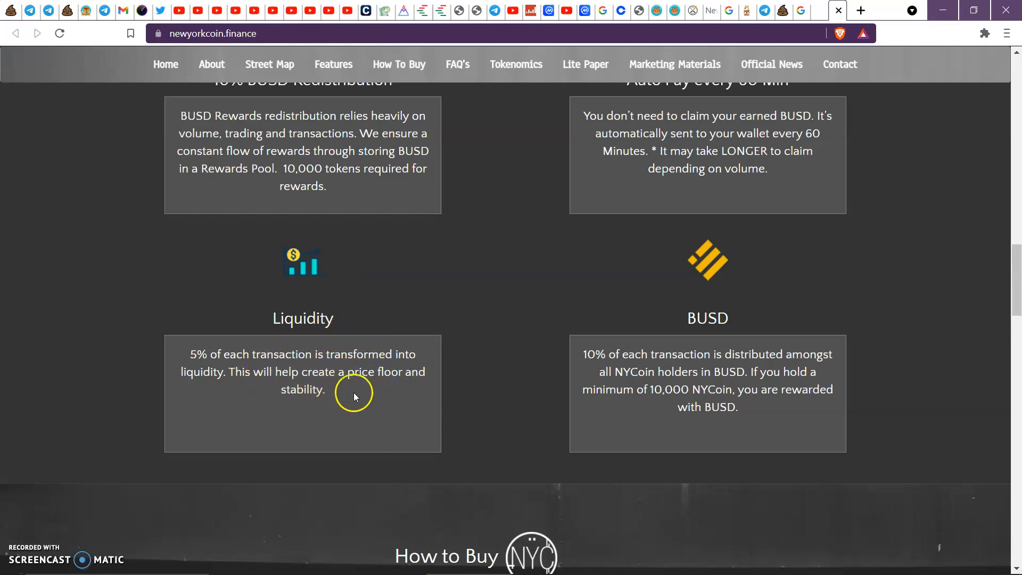
mouse_move(424, 380)
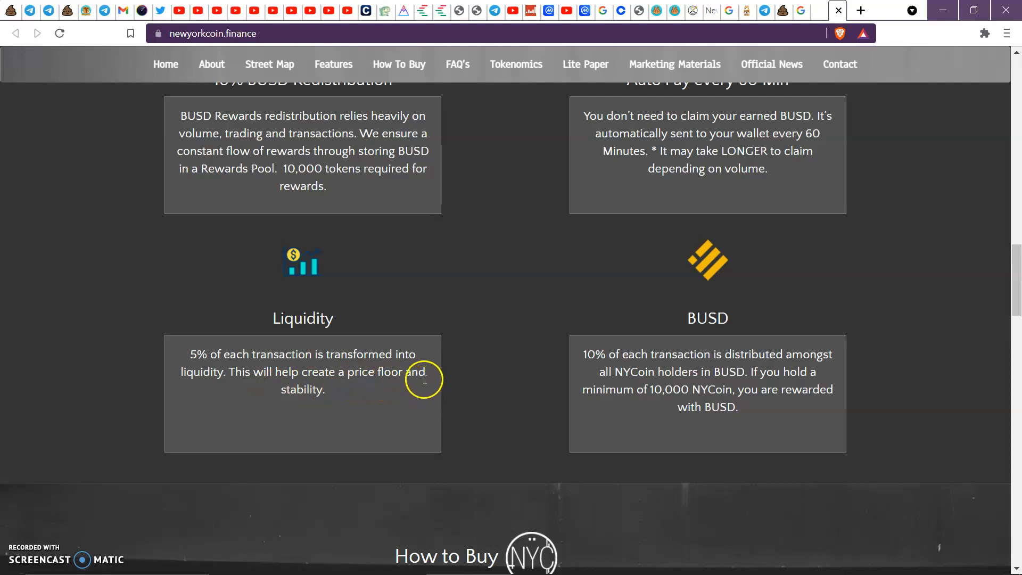
mouse_move(348, 391)
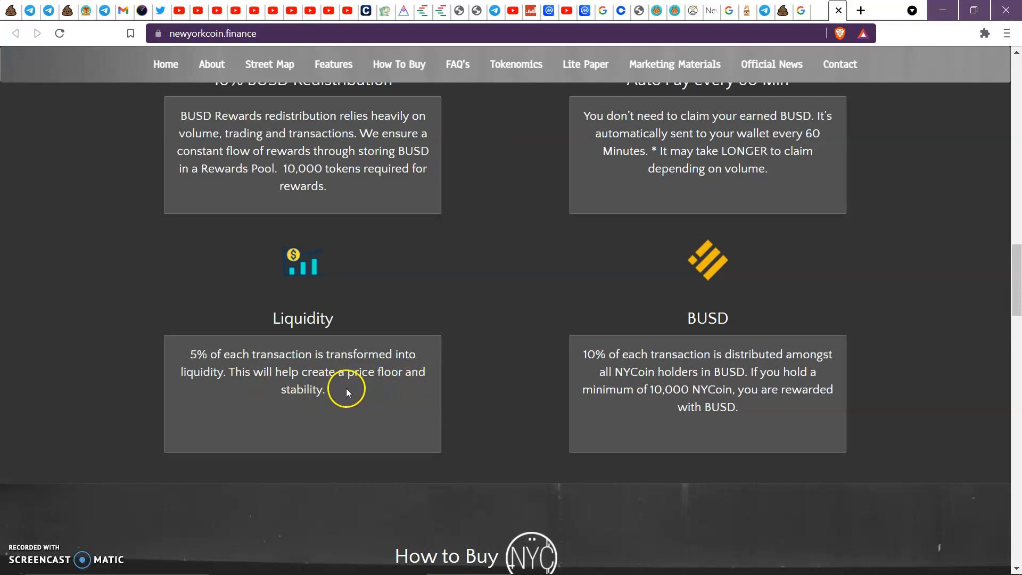
mouse_move(348, 395)
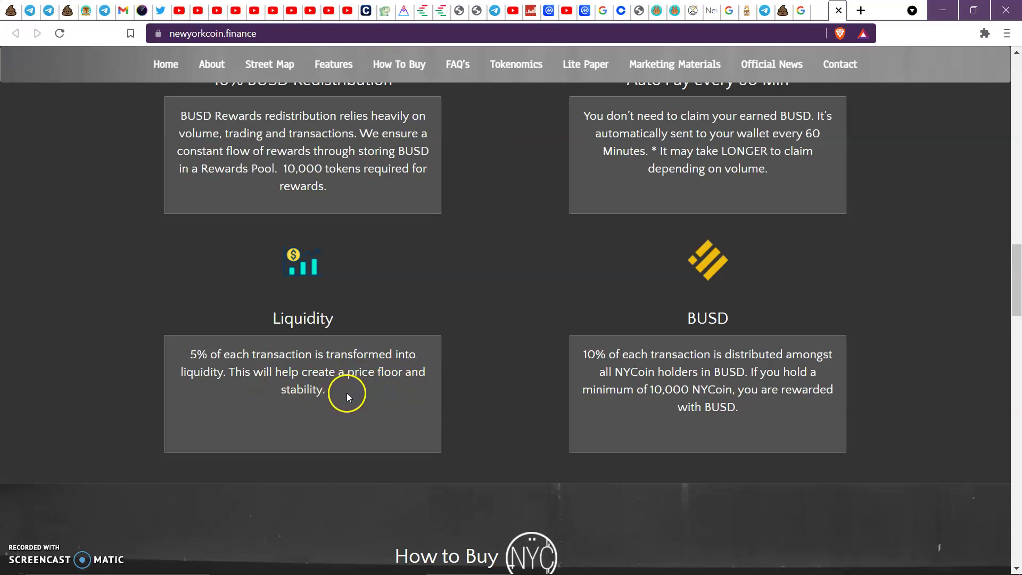
mouse_move(346, 398)
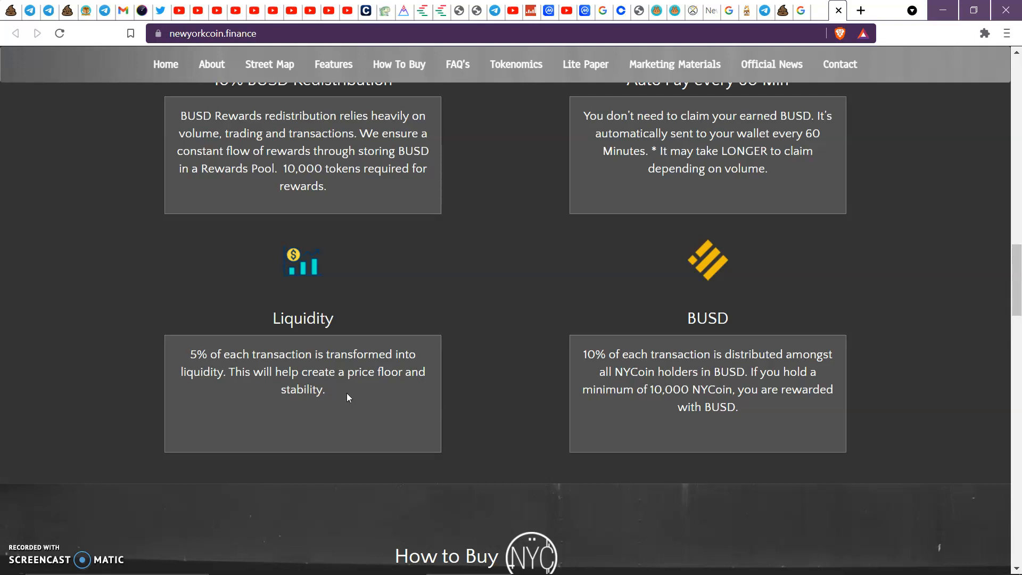
mouse_move(728, 360)
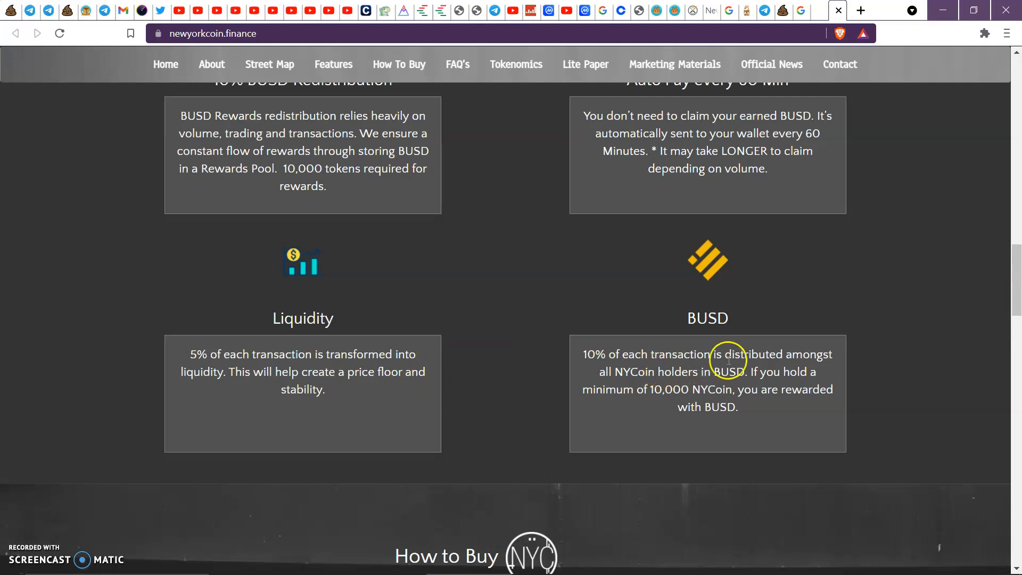
mouse_move(789, 368)
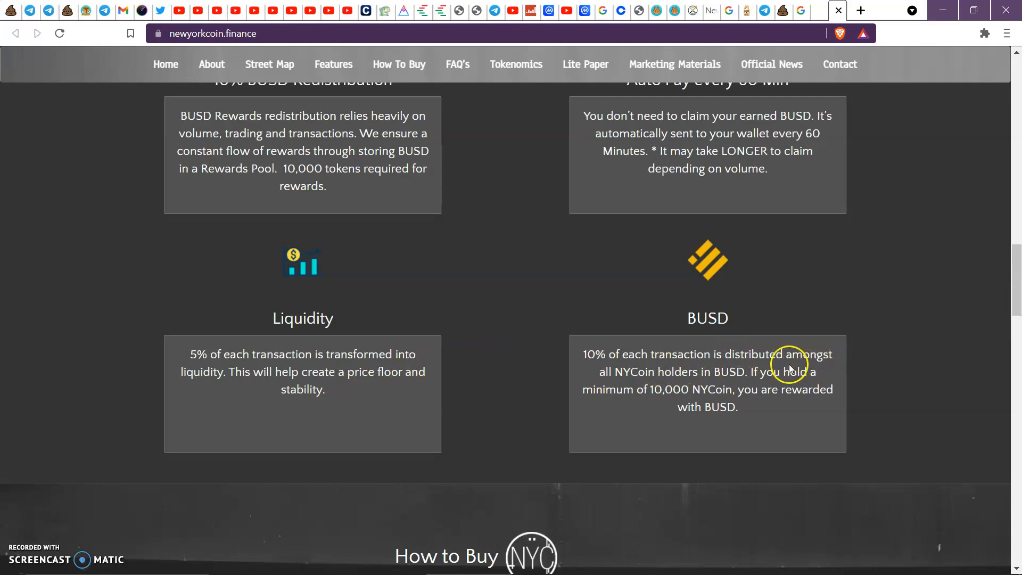
mouse_move(648, 388)
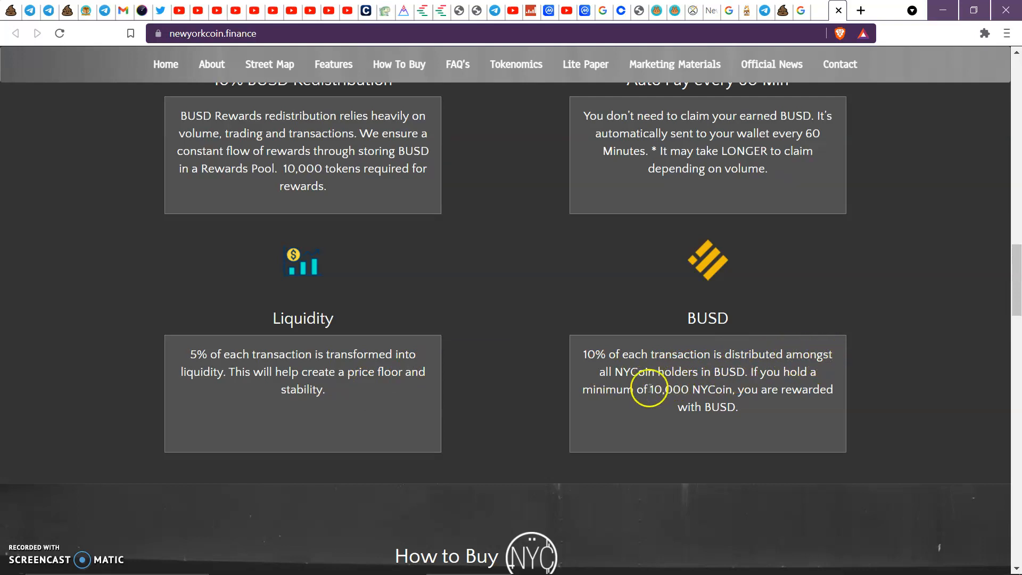
mouse_move(686, 392)
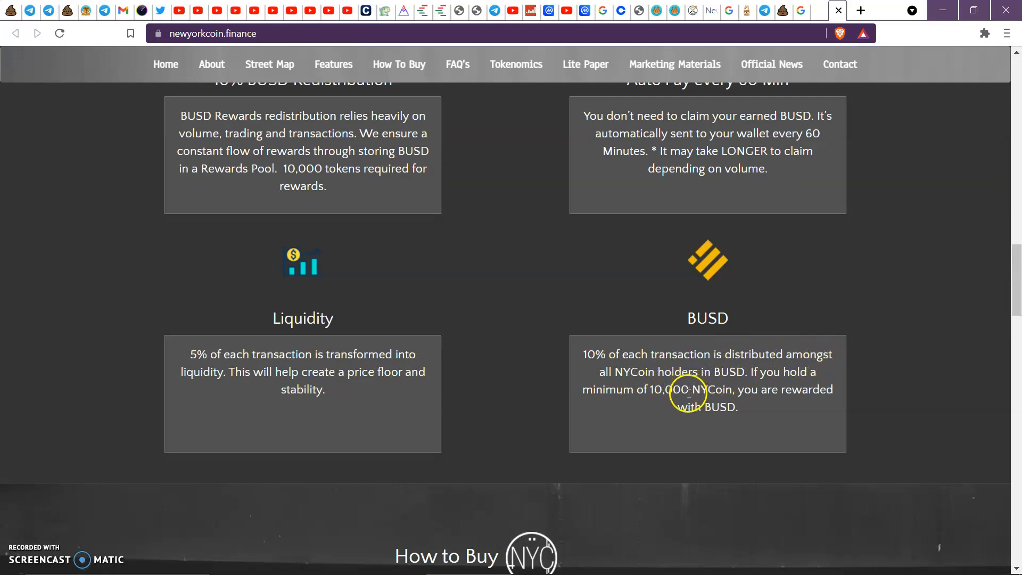
mouse_move(729, 378)
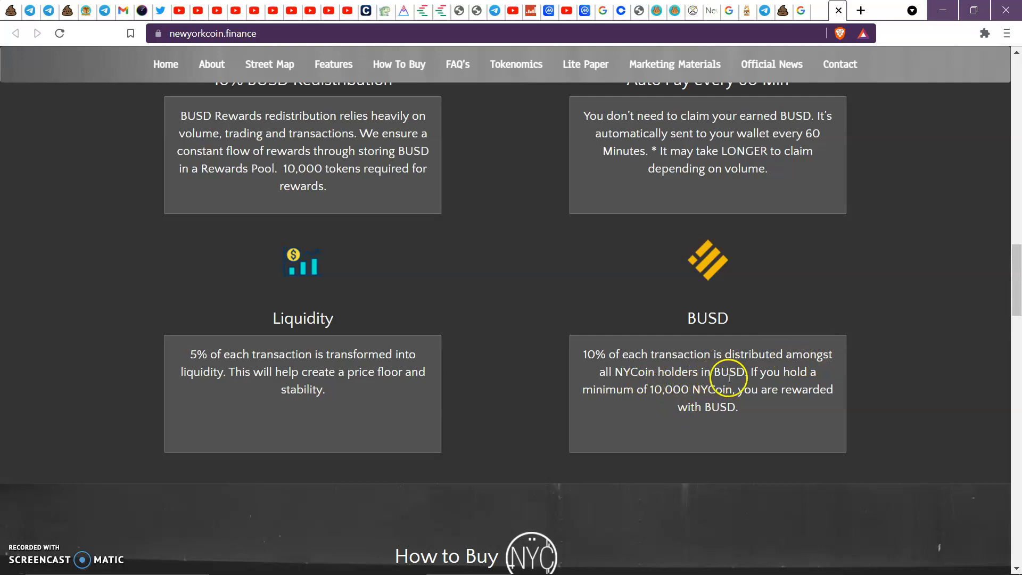
mouse_move(655, 417)
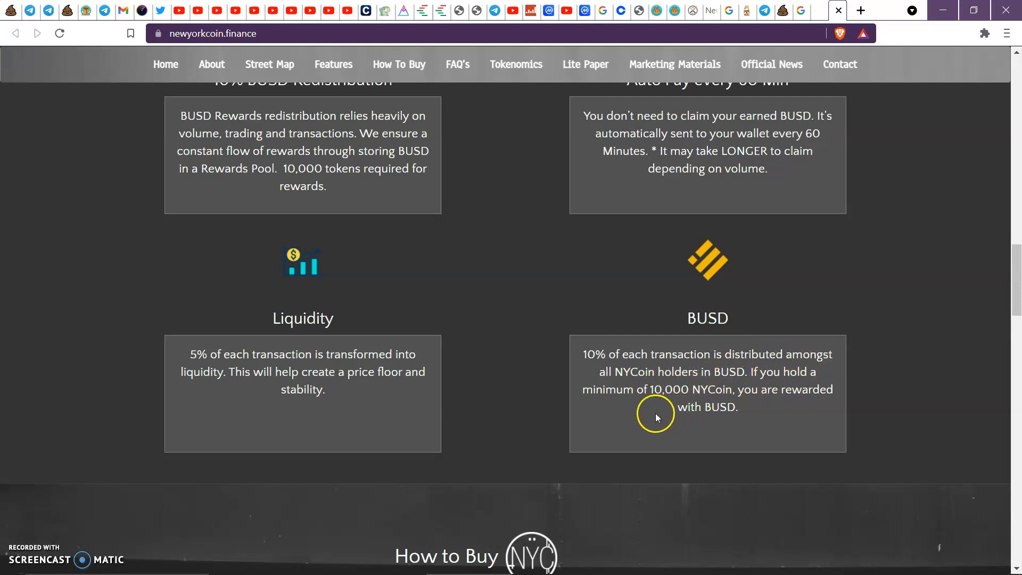
mouse_move(808, 404)
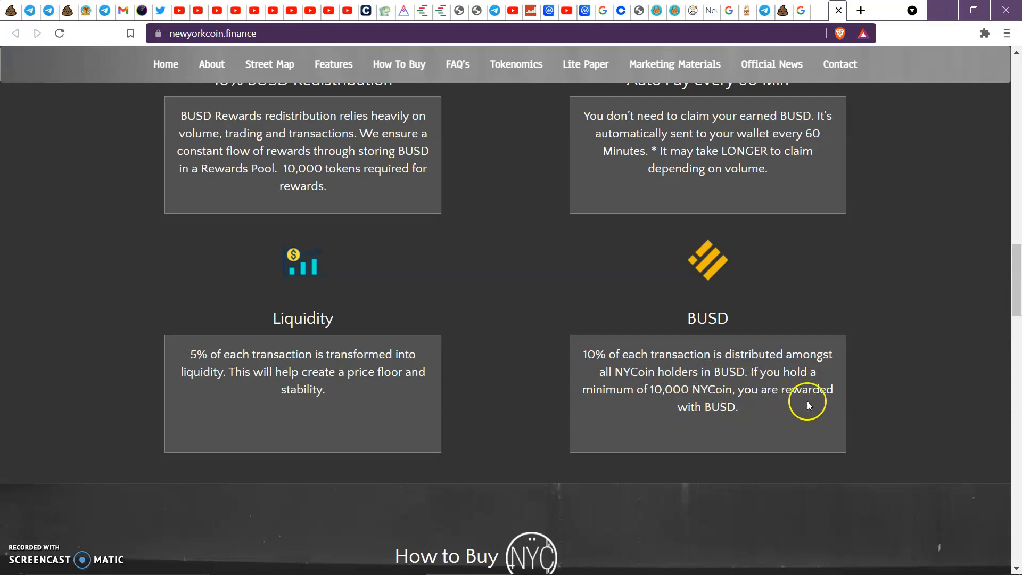
After reading the Liquidity and BUSD cards, scroll to the How to Buy section
scroll("down", 3)
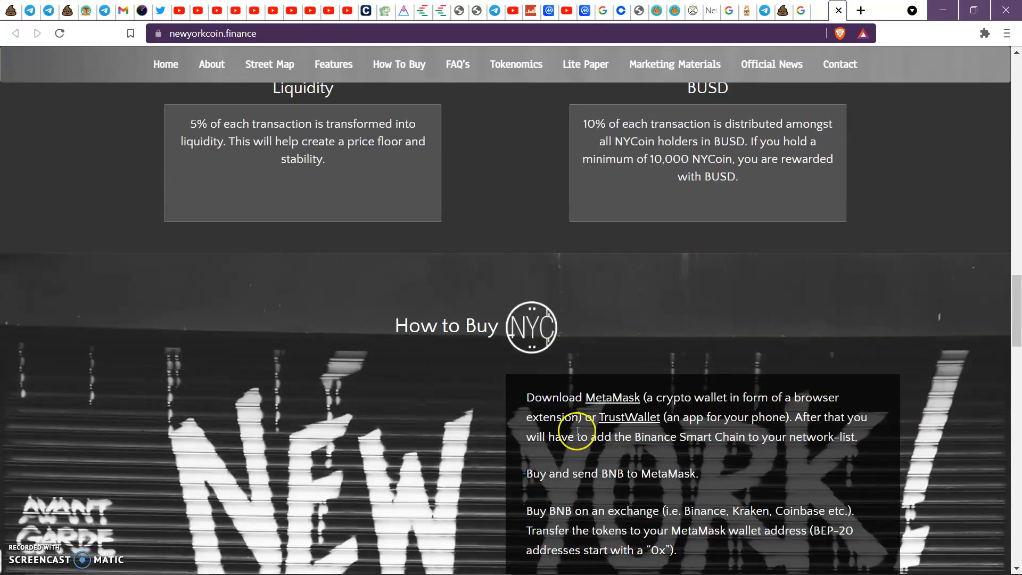
Scroll through the MetaMask, BNB, PancakeSwap and HODL buying steps to the FAQ
scroll("down", 3)
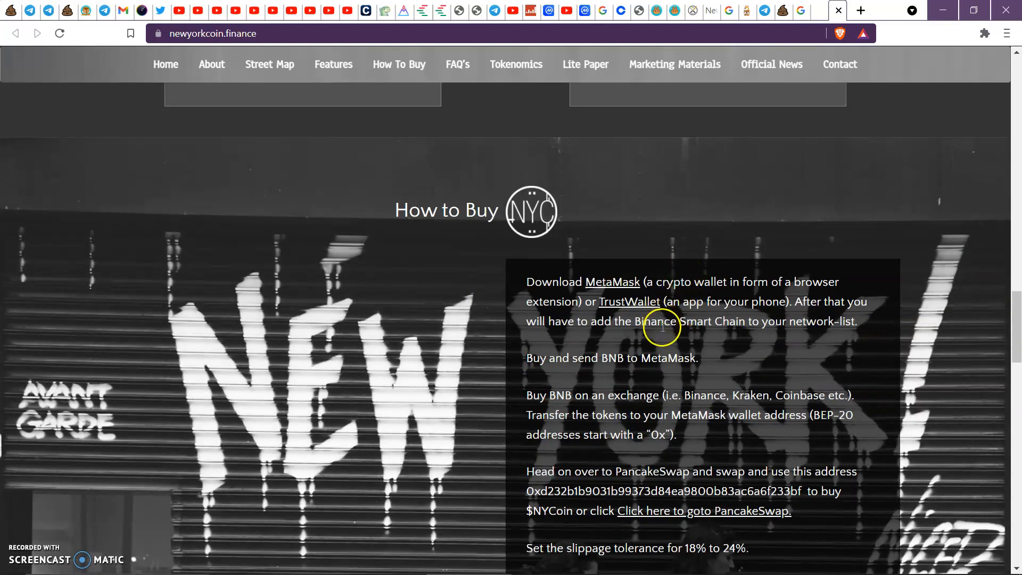
scroll("down", 3)
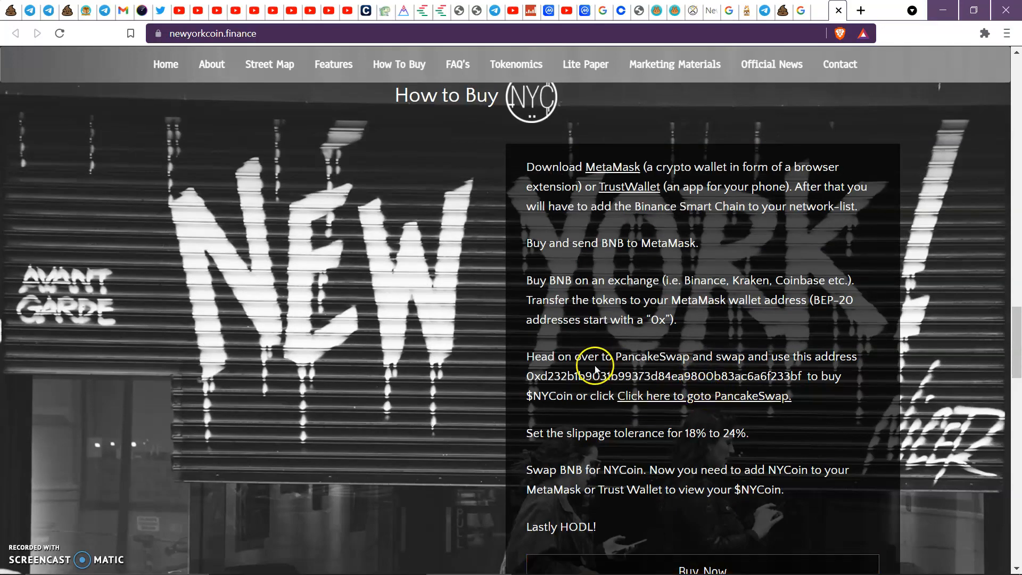
mouse_move(589, 419)
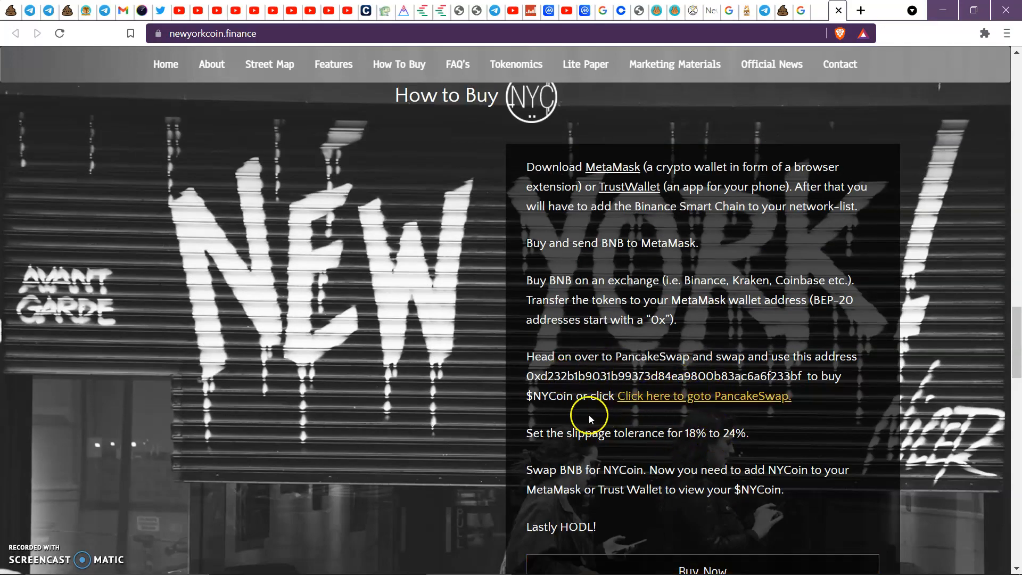
mouse_move(393, 315)
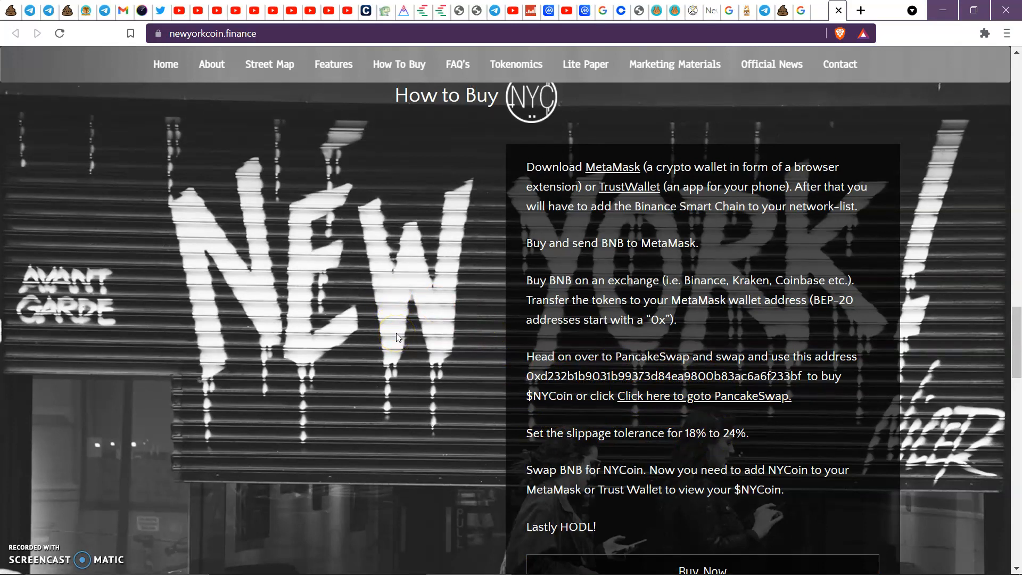
scroll("down", 3)
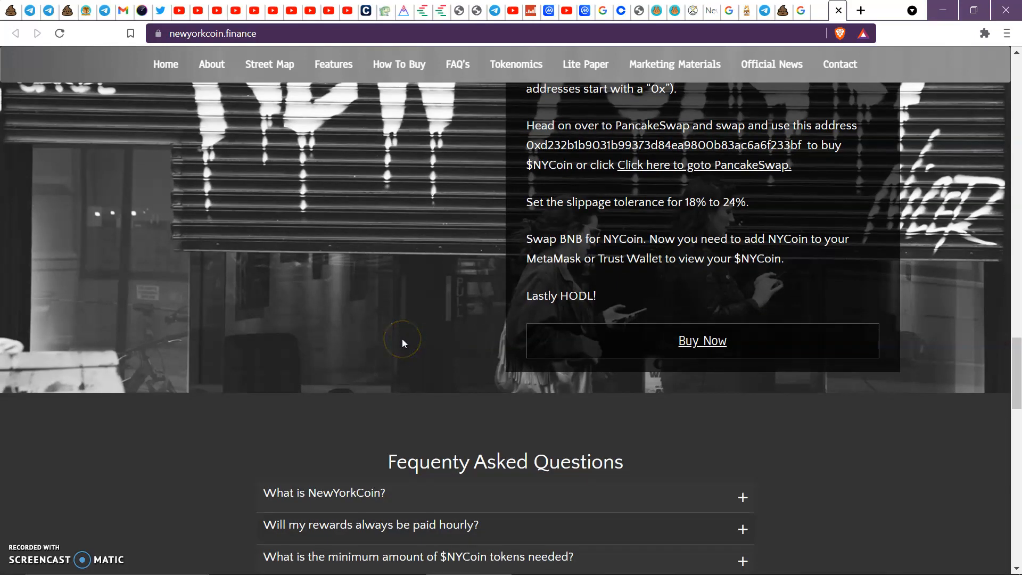
scroll("down", 3)
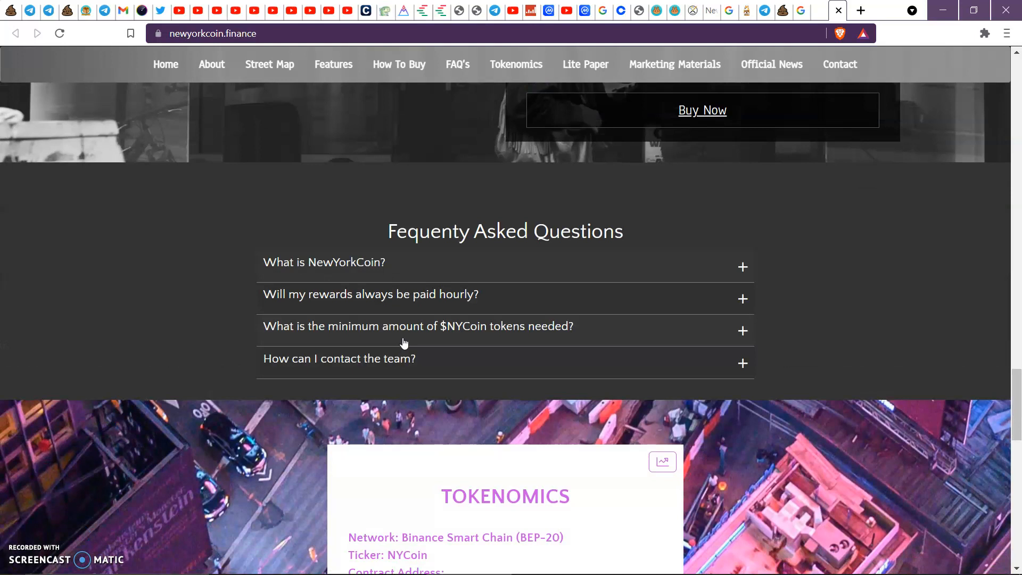
Scroll past the FAQ to read the Tokenomics network, contract, supply and tax split
scroll("down", 3)
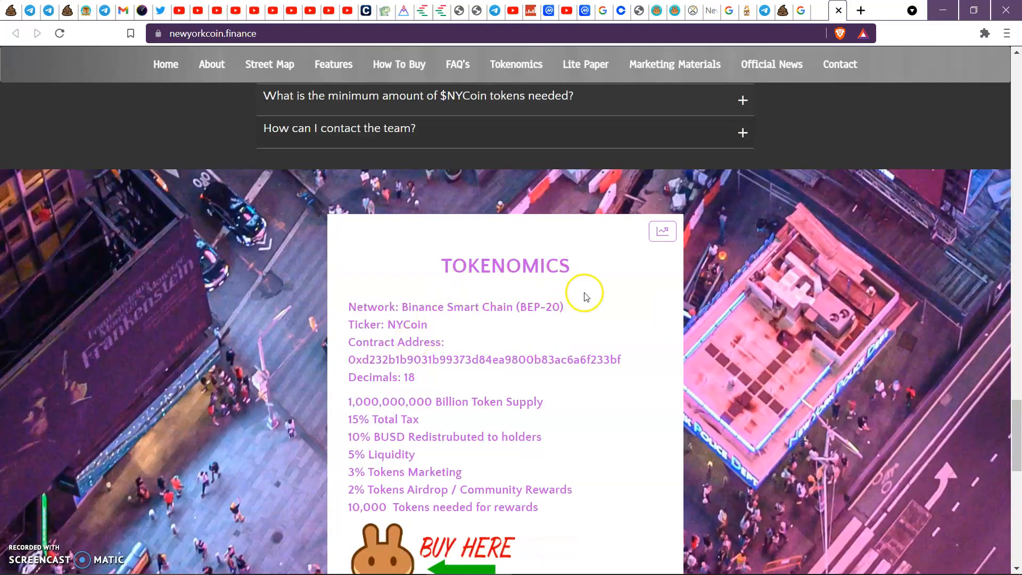
mouse_move(447, 342)
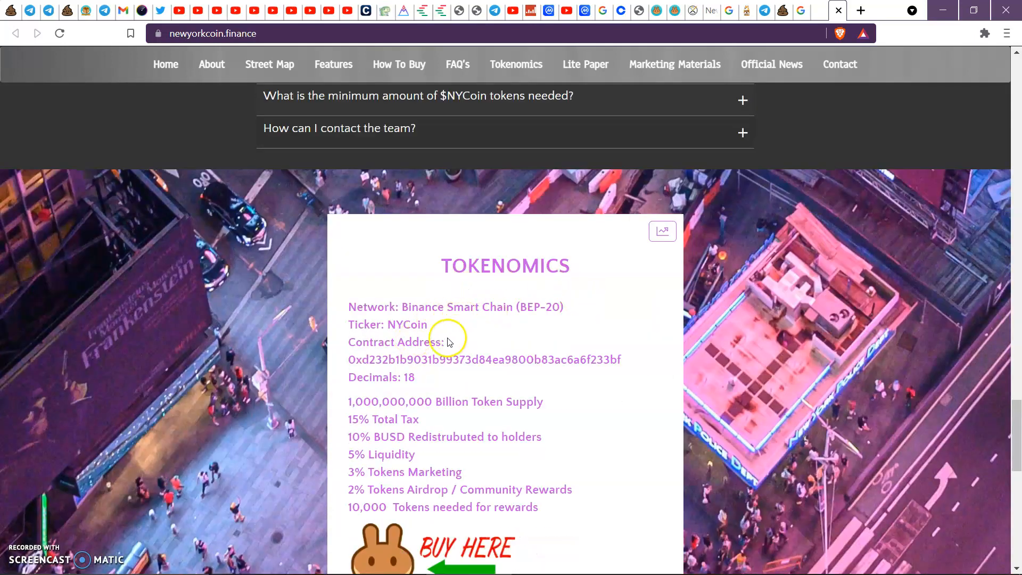
mouse_move(481, 328)
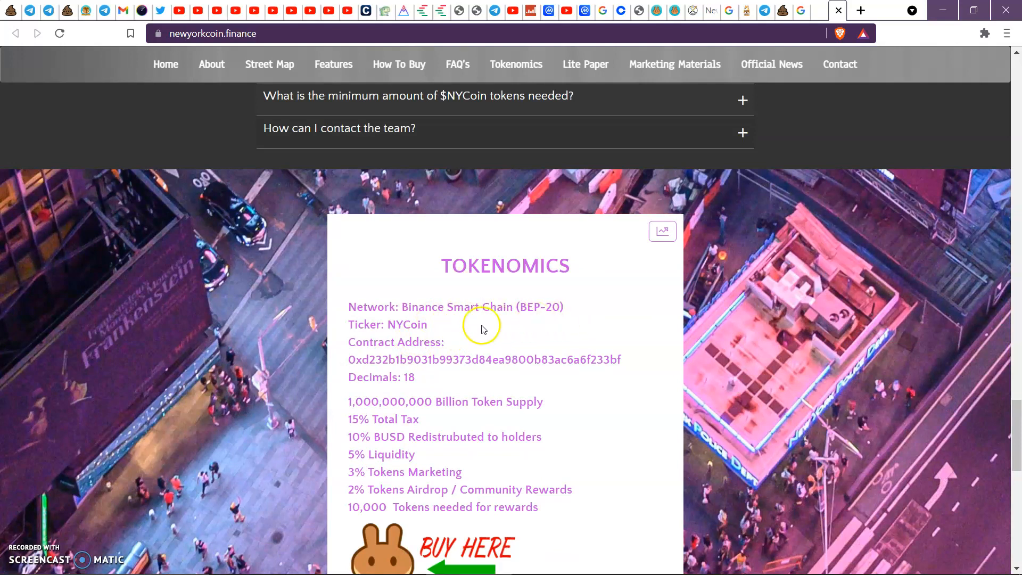
mouse_move(468, 393)
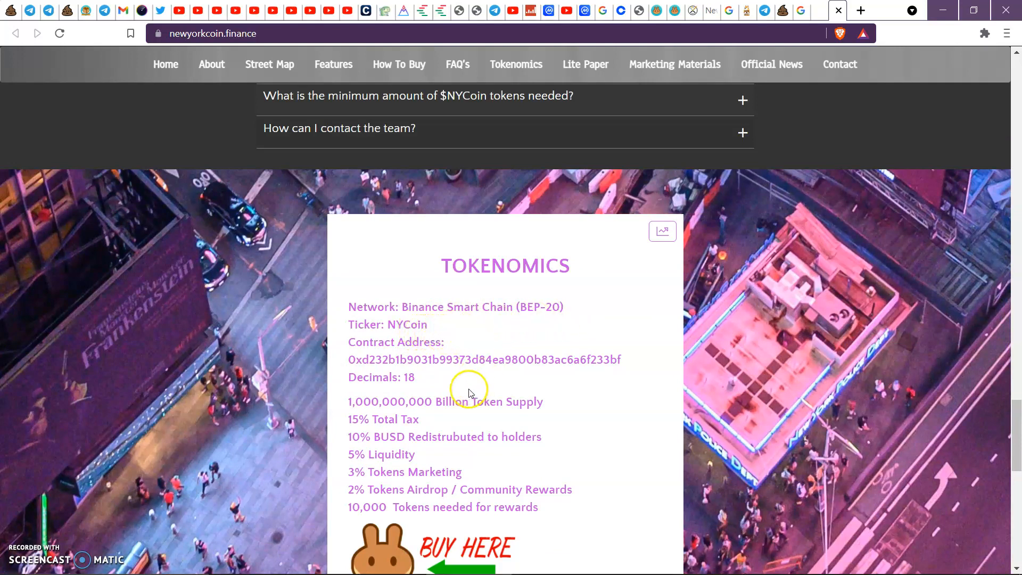
mouse_move(456, 396)
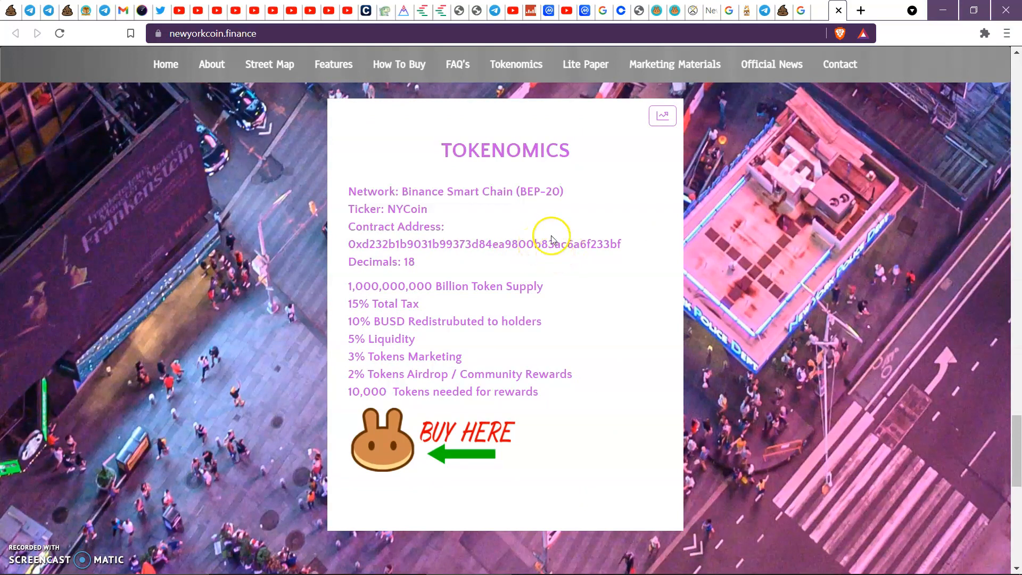
mouse_move(445, 285)
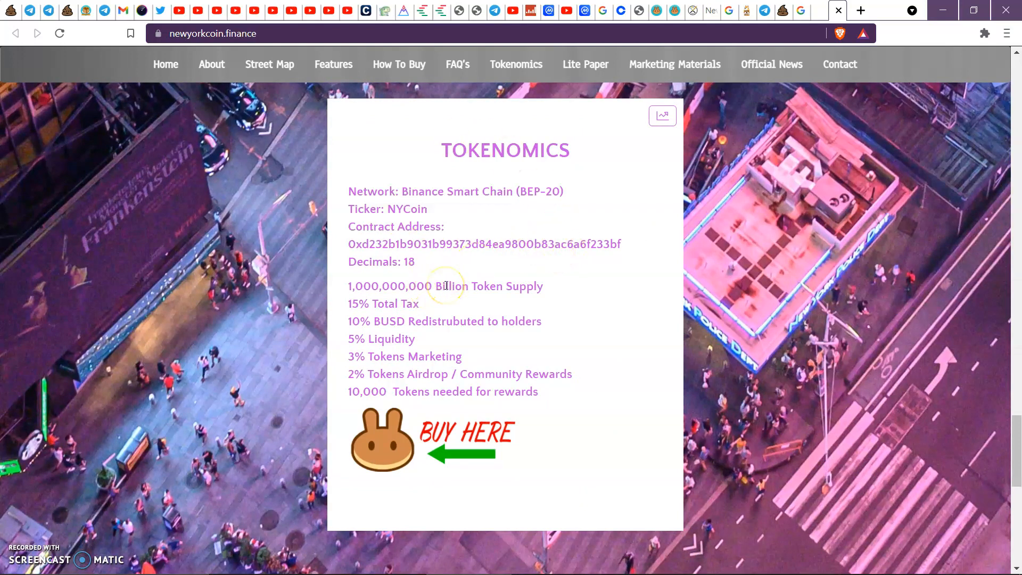
mouse_move(535, 316)
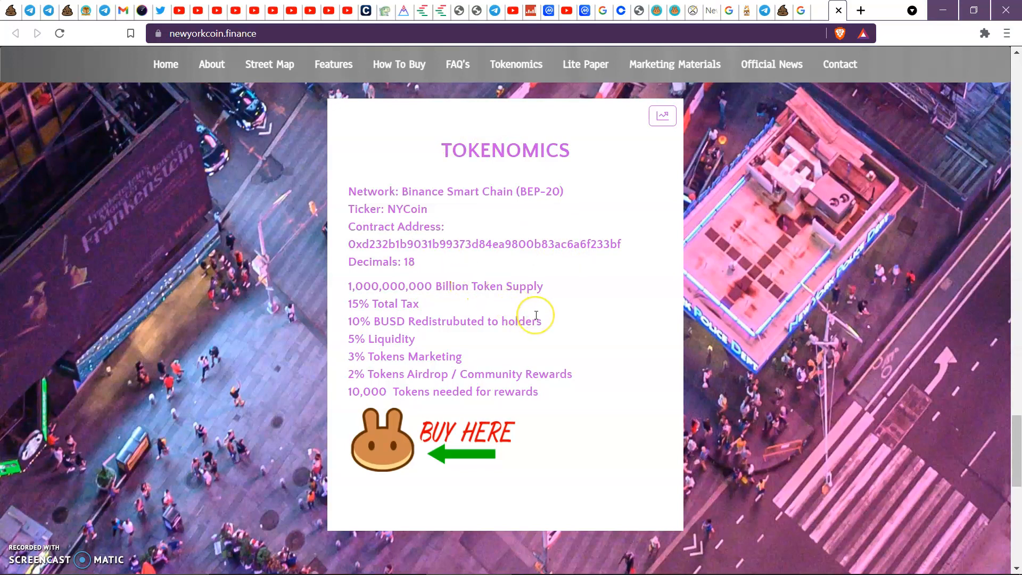
scroll("down", 3)
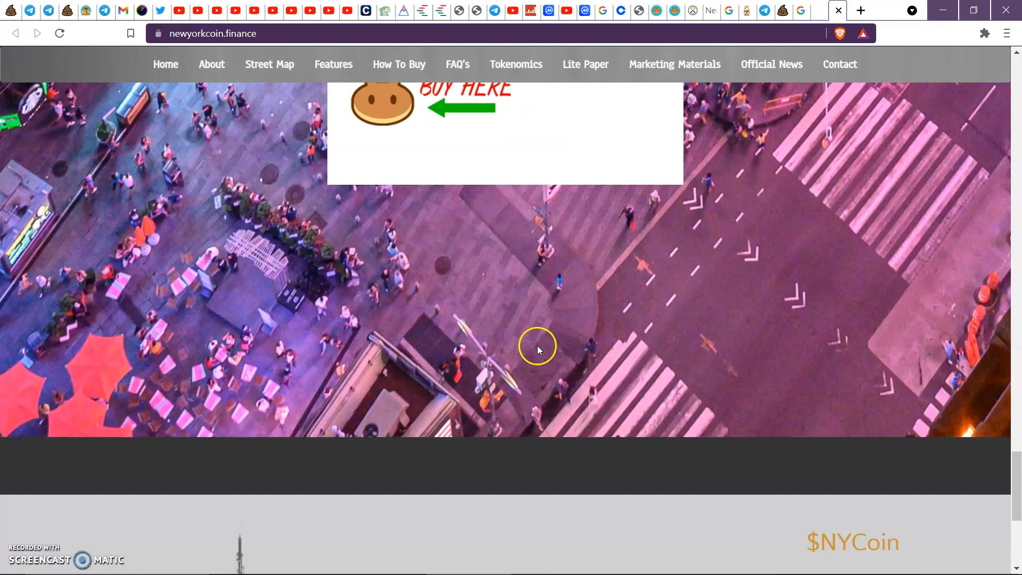
Scroll to the bottom $NYCoin disclaimer on anonymous developers and the footer warning
scroll("down", 3)
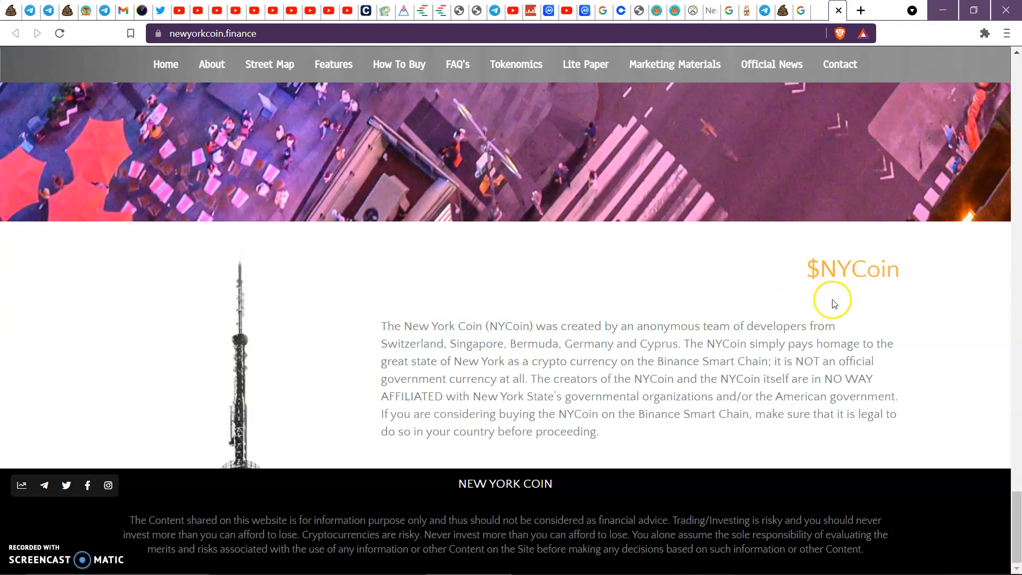
mouse_move(511, 343)
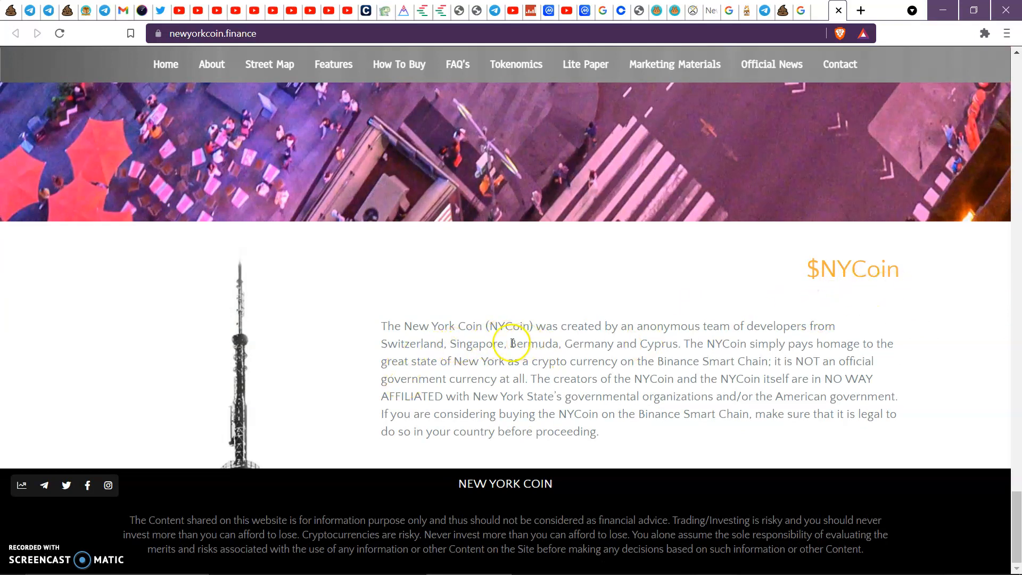
mouse_move(750, 327)
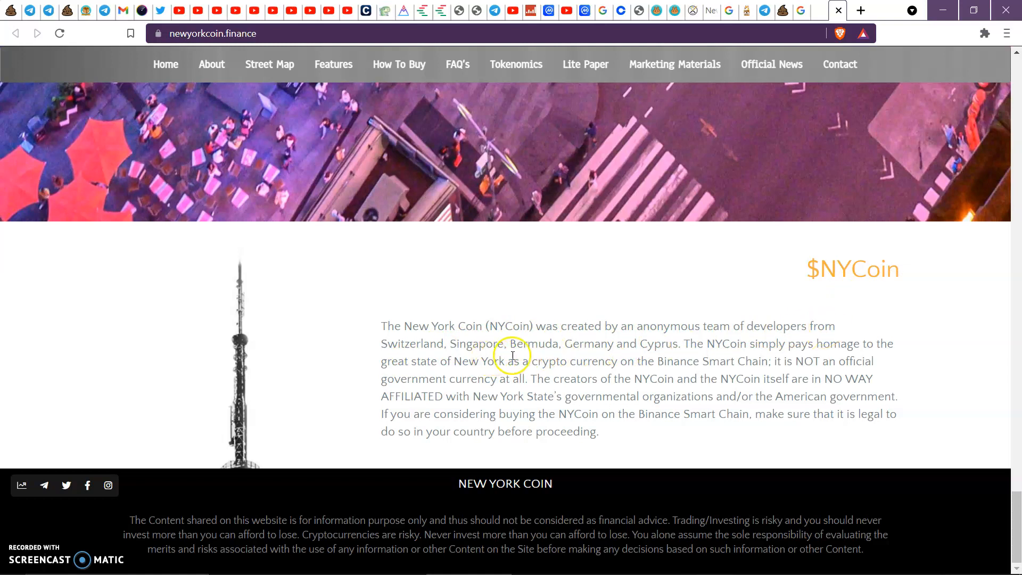
mouse_move(665, 355)
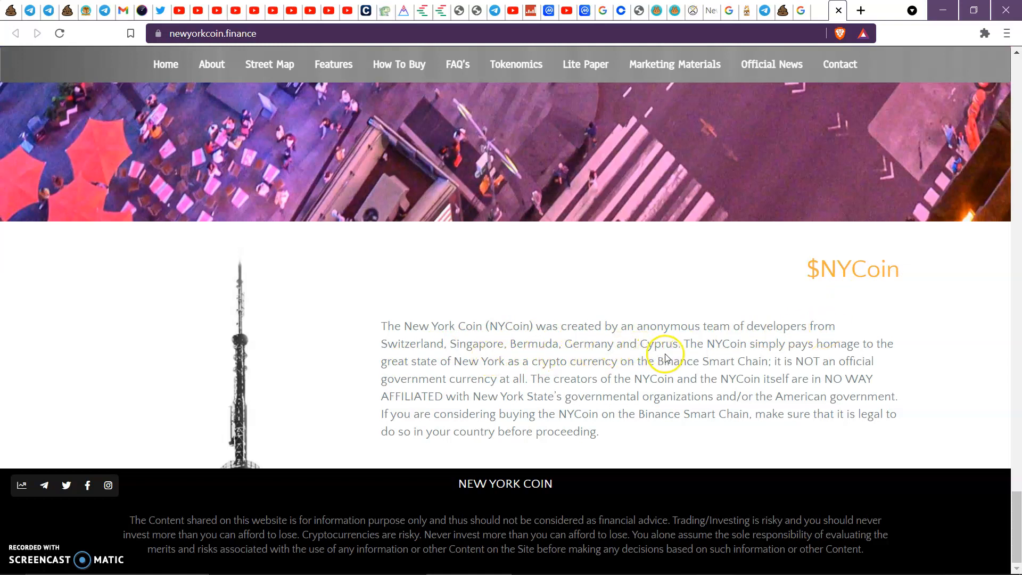
mouse_move(859, 355)
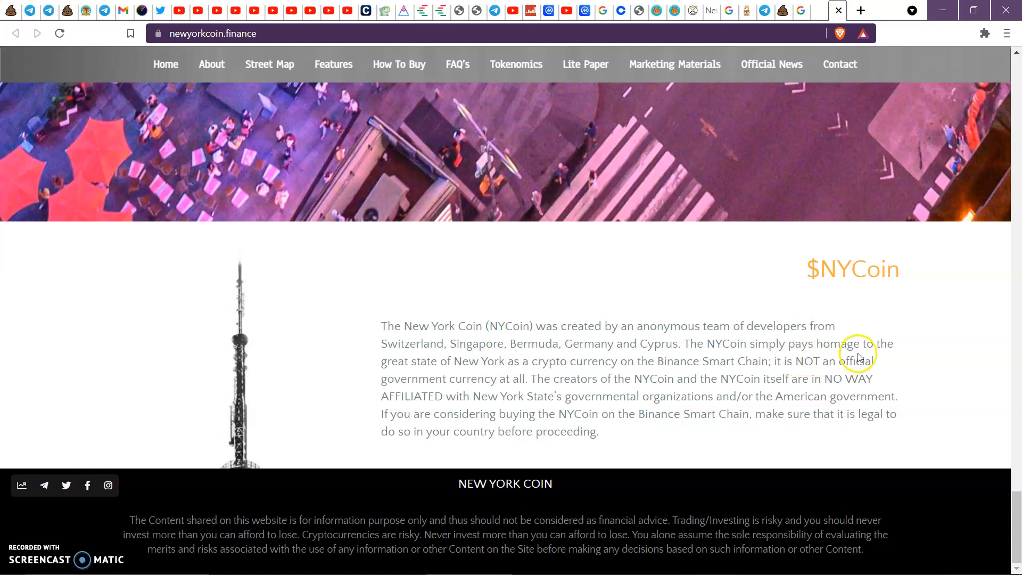
mouse_move(547, 374)
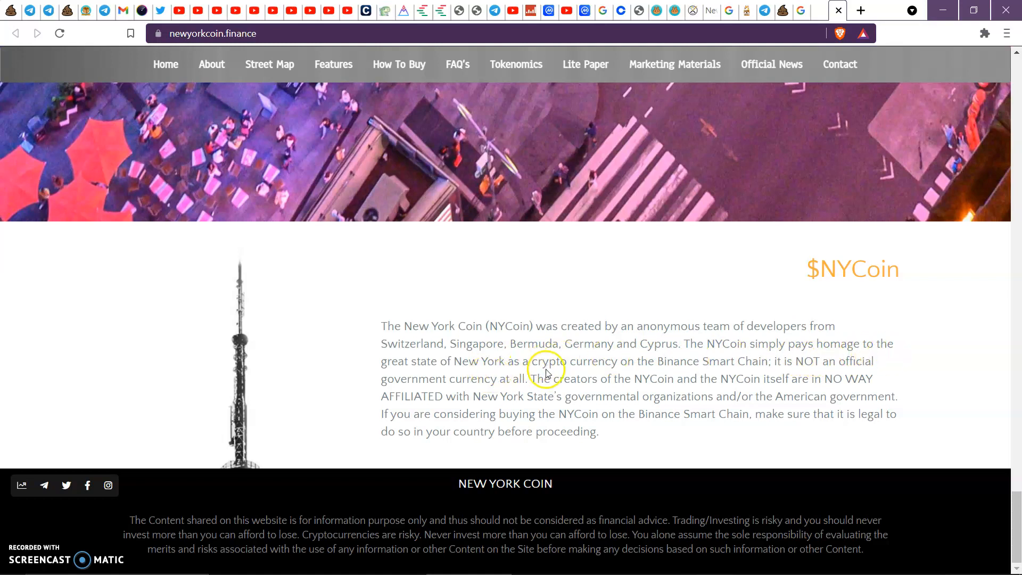
mouse_move(787, 368)
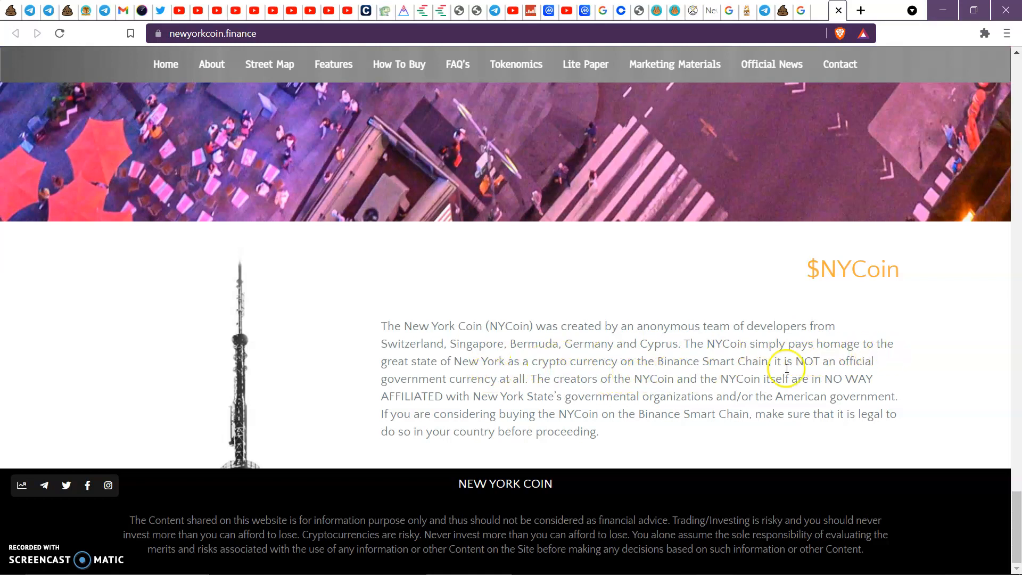
mouse_move(860, 374)
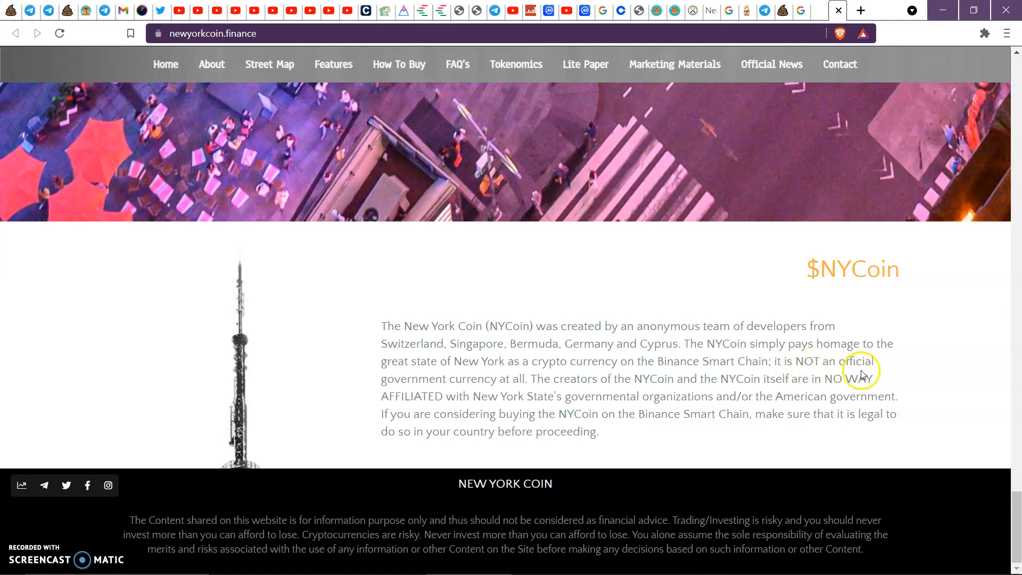
mouse_move(632, 391)
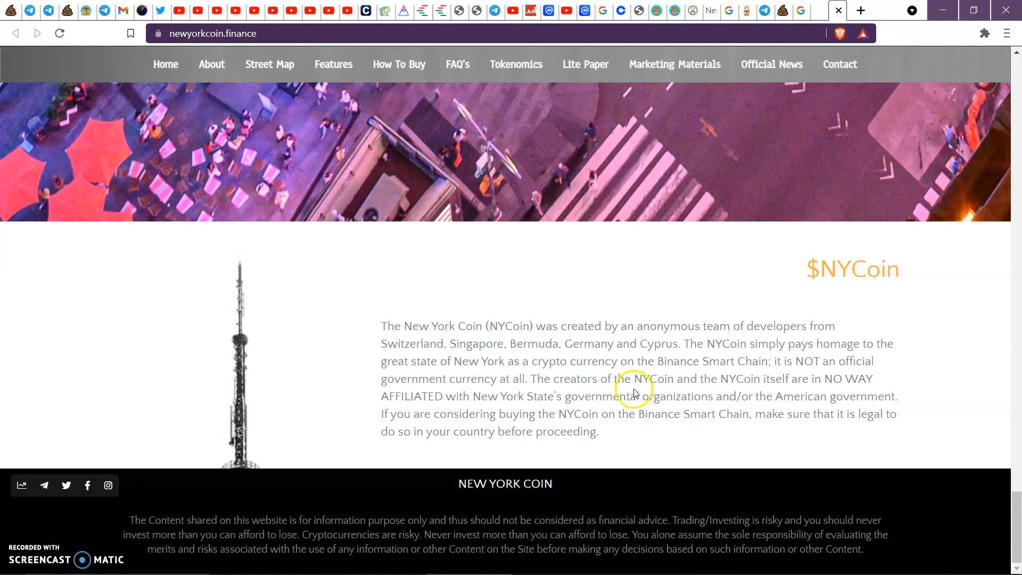
mouse_move(746, 391)
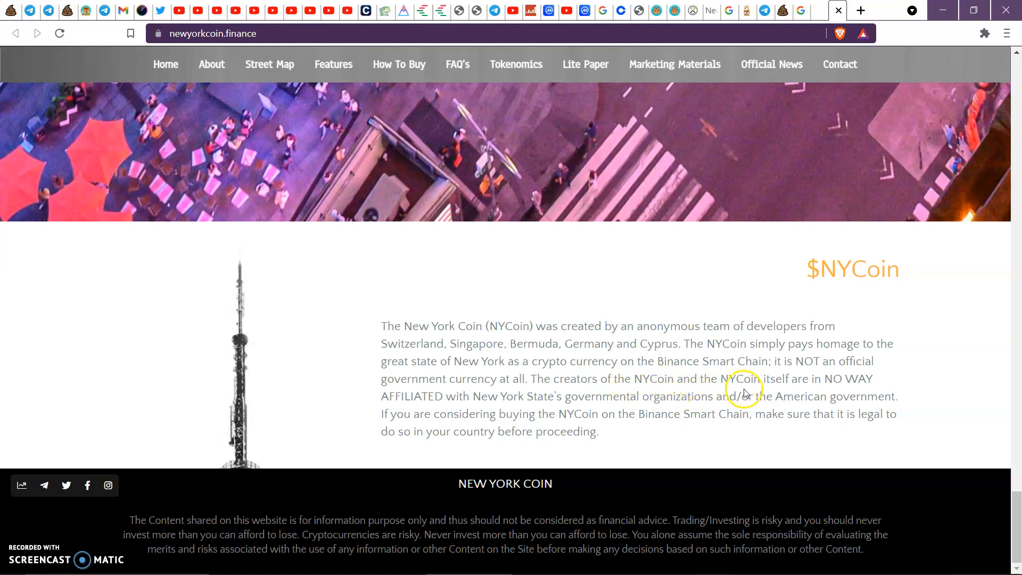
mouse_move(707, 389)
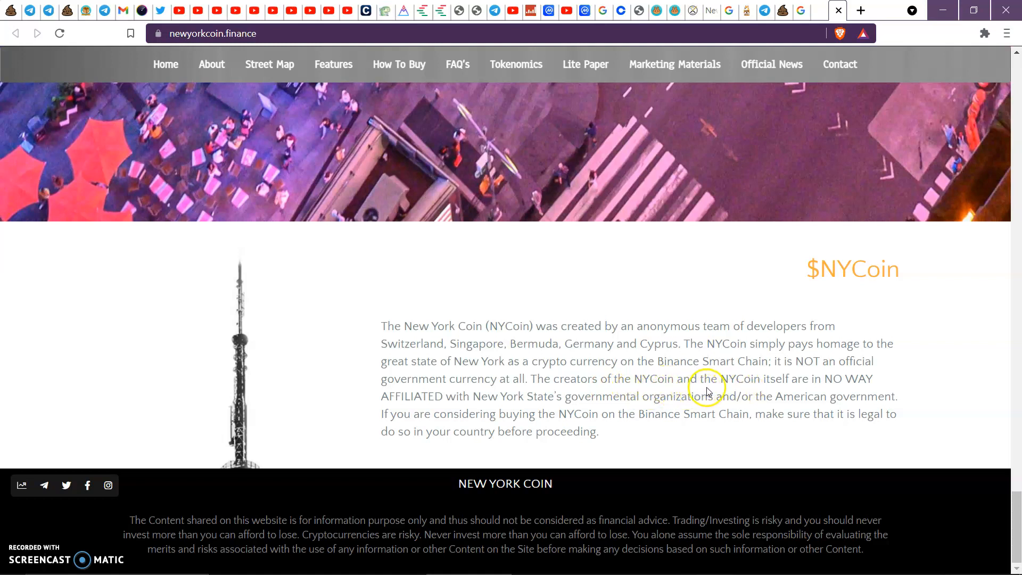
mouse_move(766, 384)
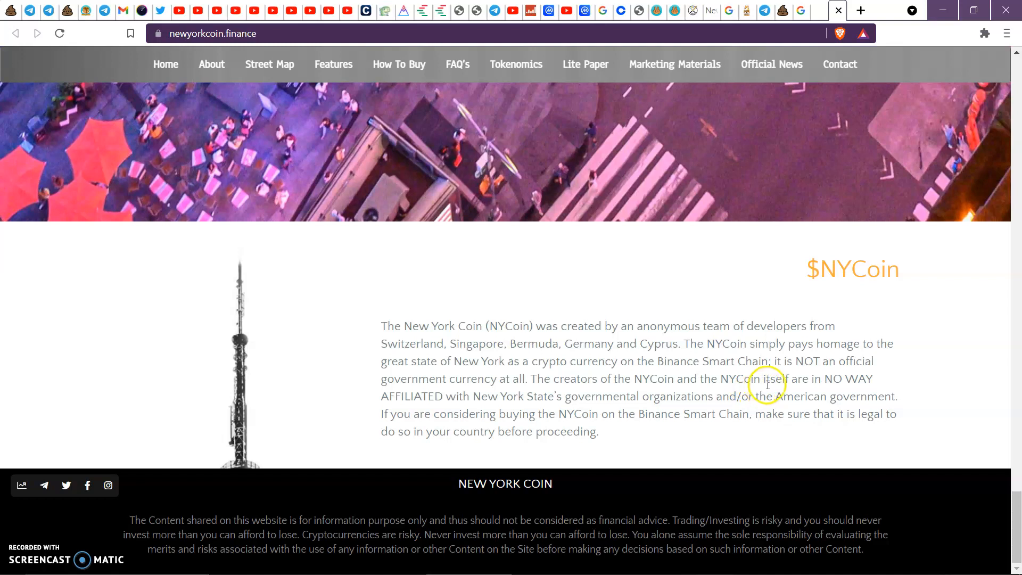
mouse_move(665, 397)
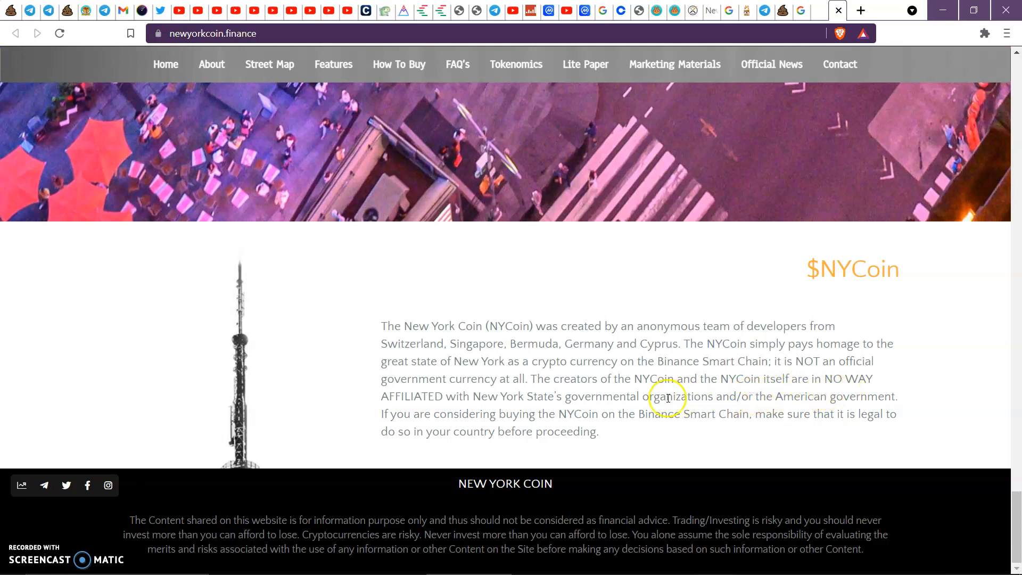
mouse_move(645, 407)
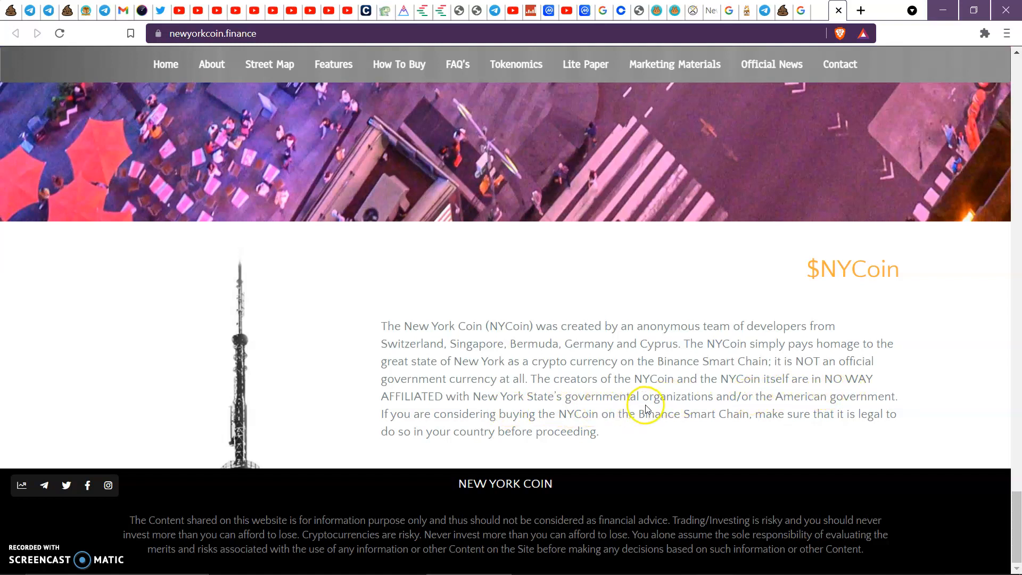
mouse_move(736, 409)
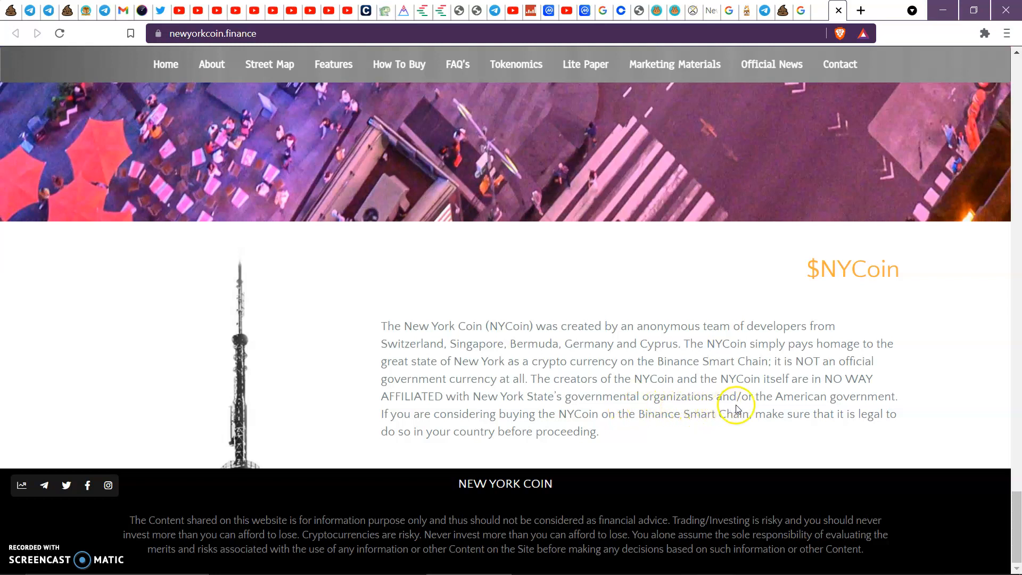
mouse_move(448, 426)
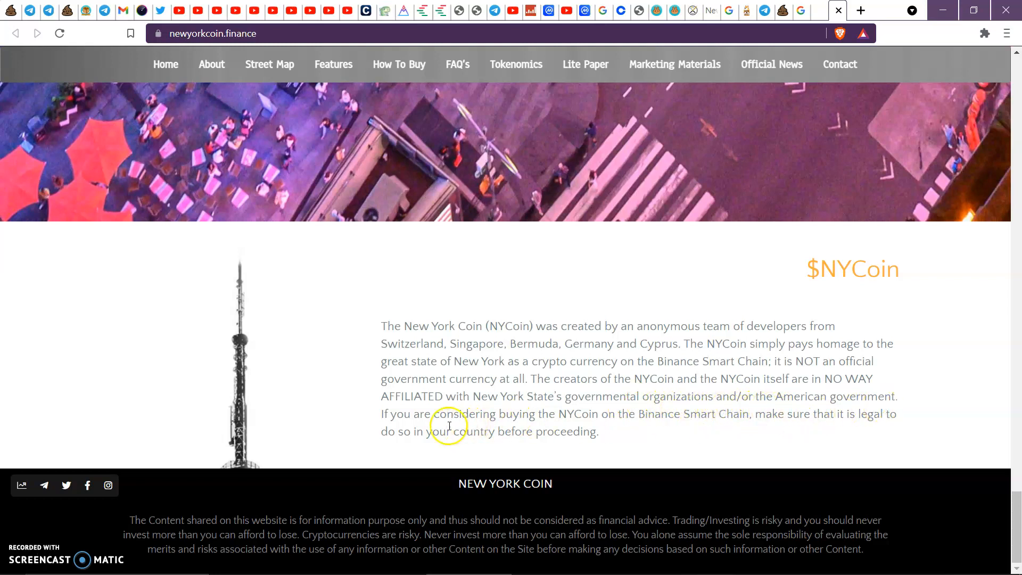
mouse_move(660, 424)
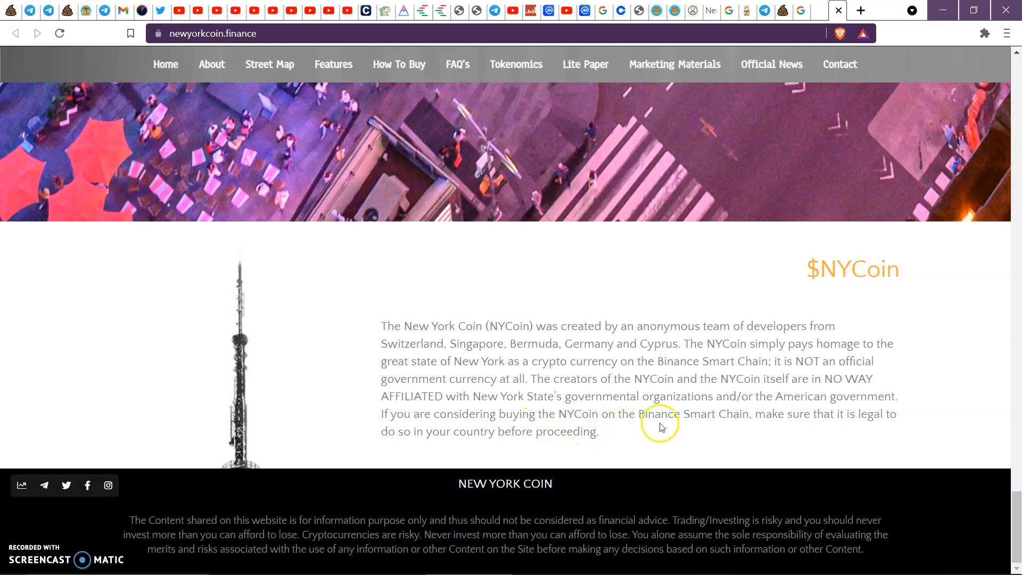
mouse_move(890, 418)
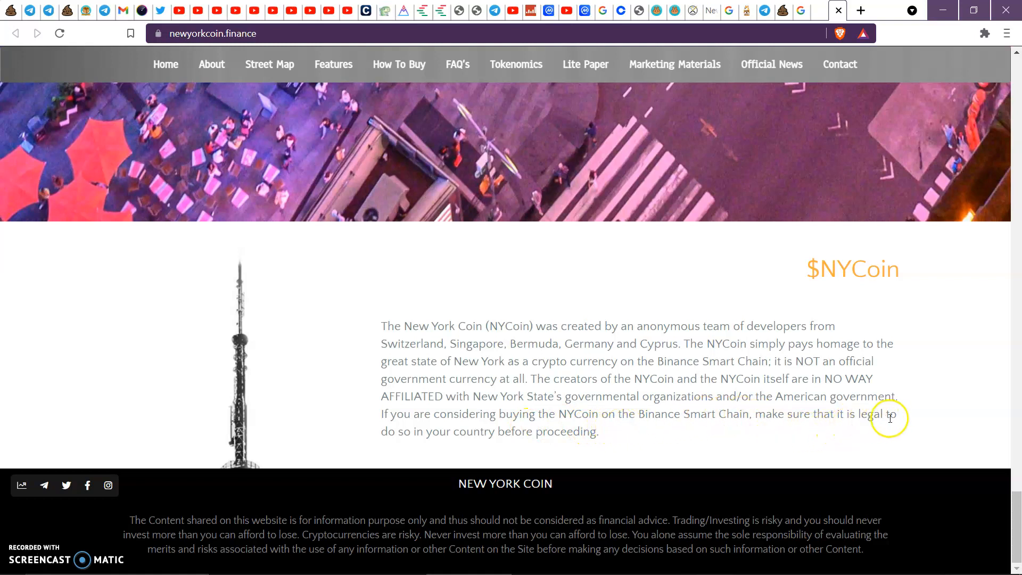
mouse_move(618, 447)
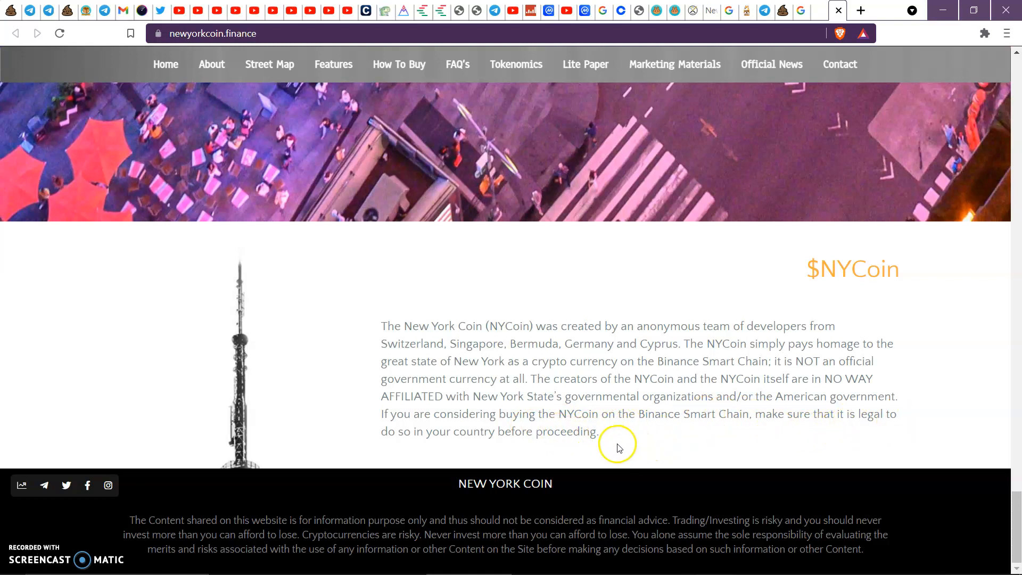
mouse_move(627, 428)
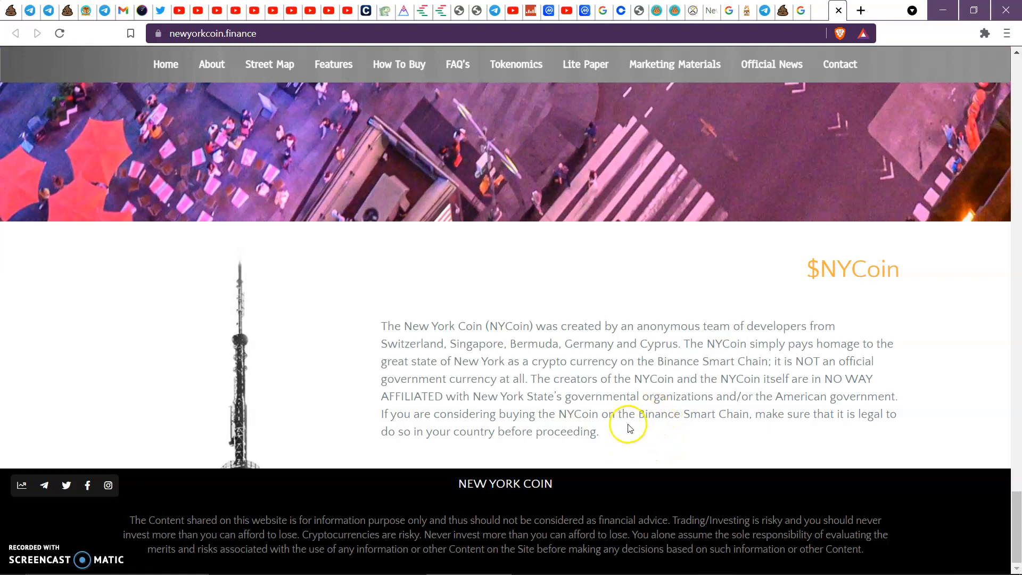
mouse_move(621, 411)
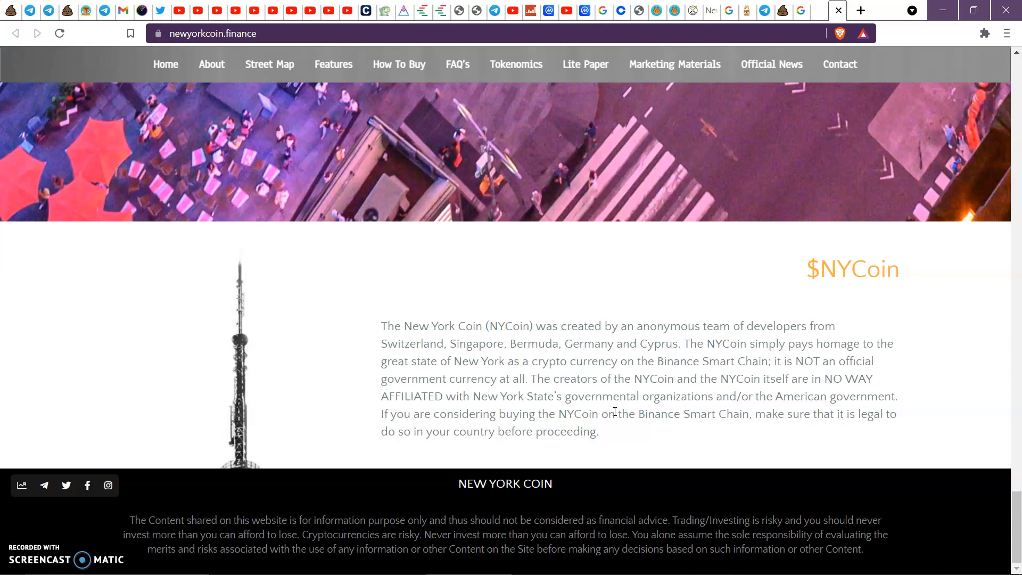
mouse_move(531, 380)
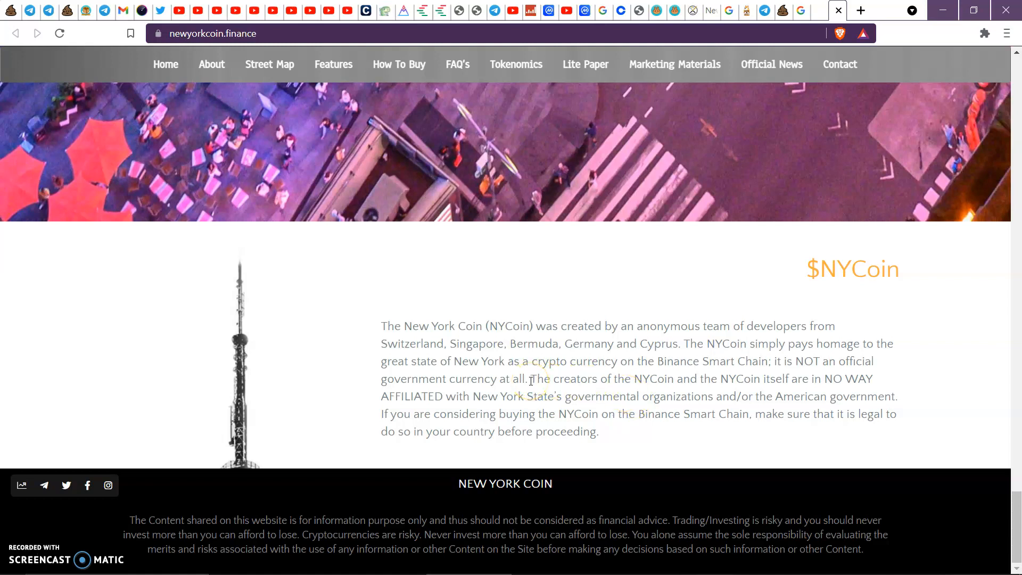
Scroll back to the top, showing the New York Coin banner and What is NYCoin?
scroll("down", 3)
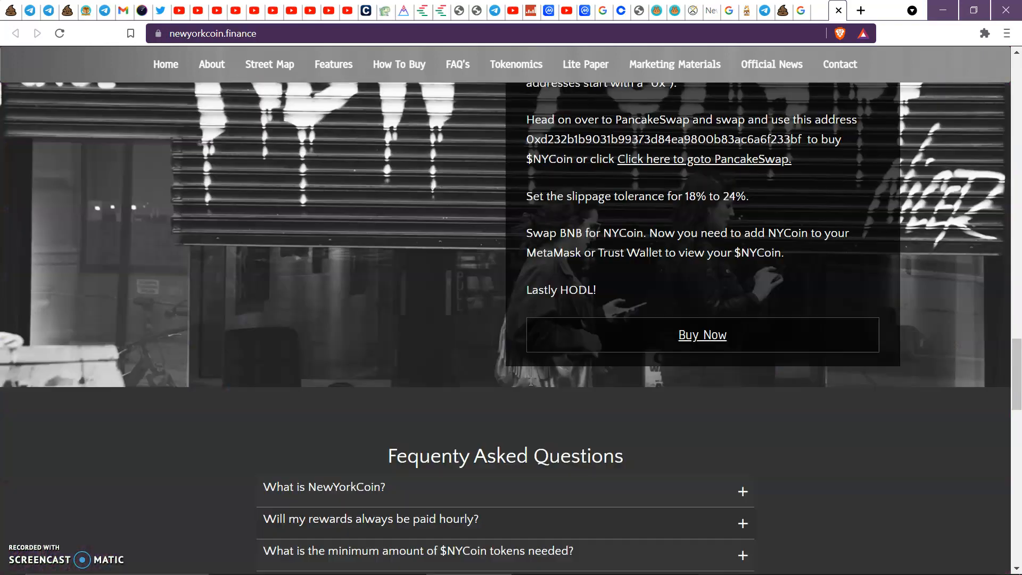
scroll("up", 3)
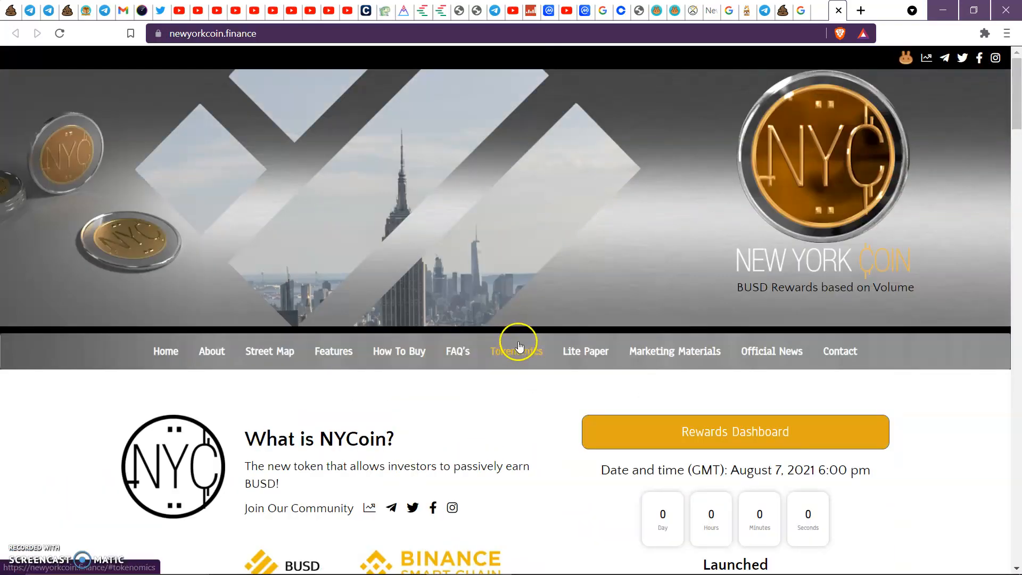
mouse_move(516, 351)
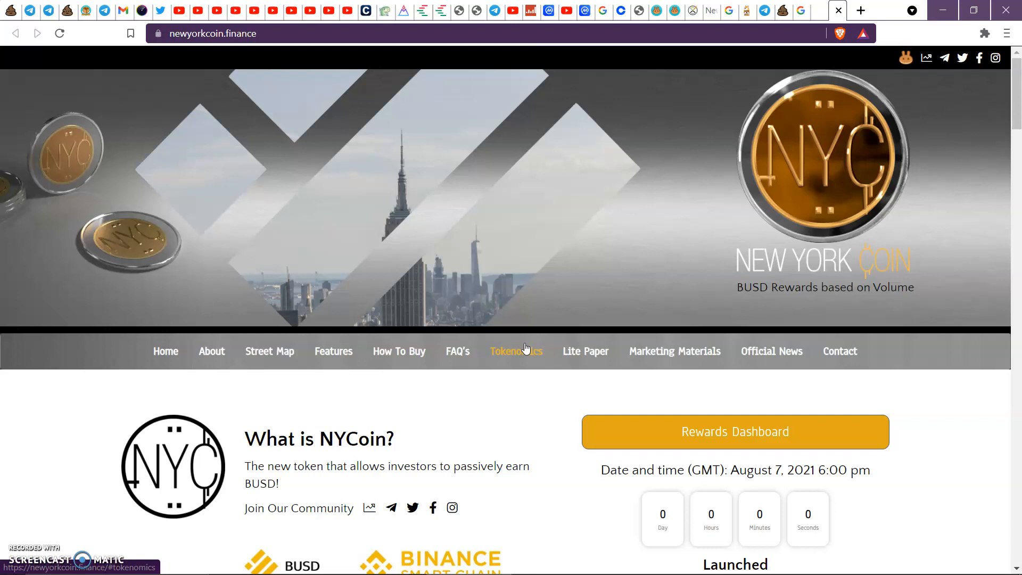
mouse_move(451, 393)
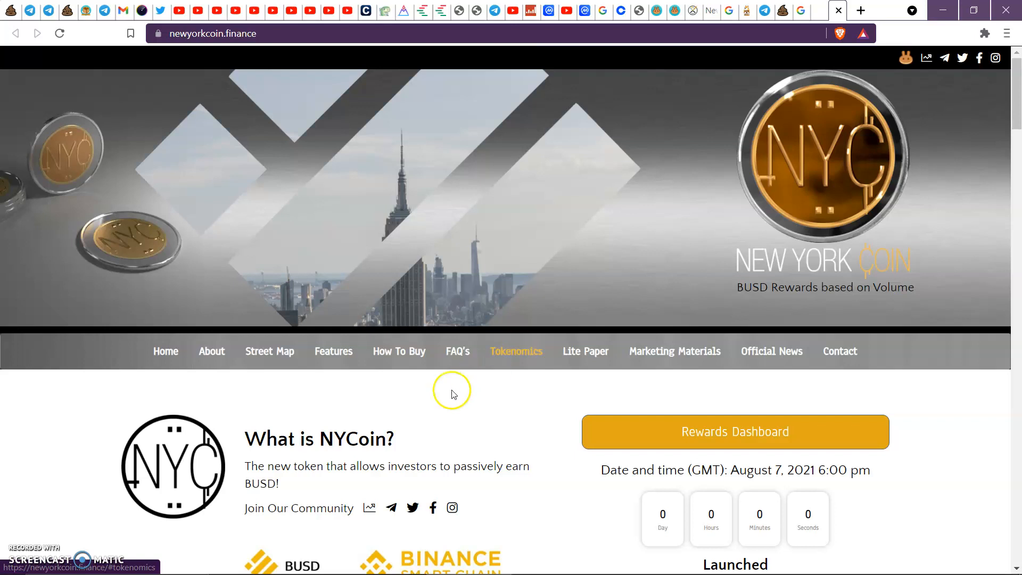
mouse_move(39, 526)
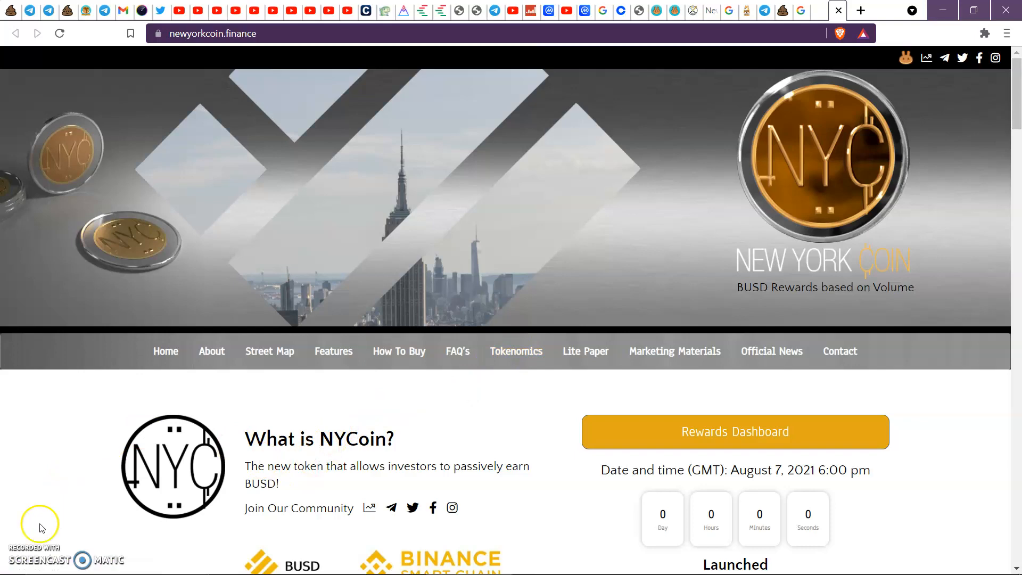